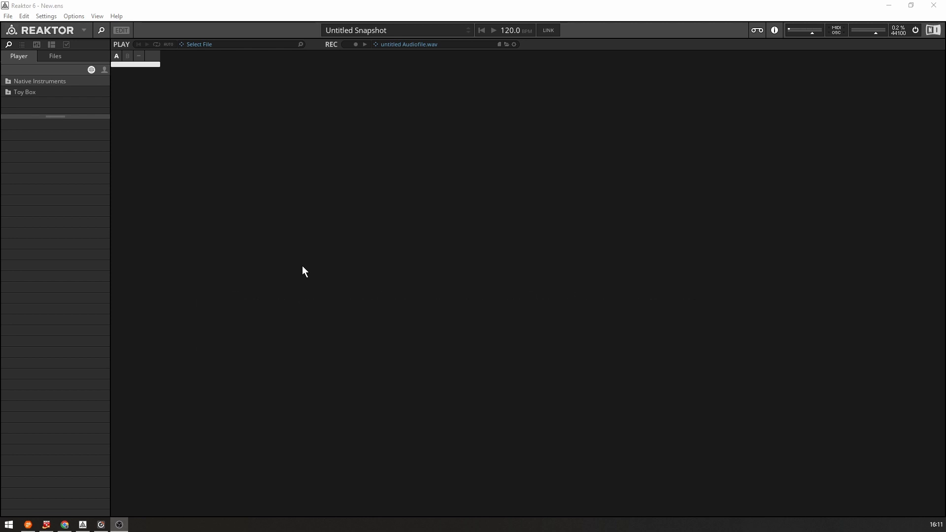
Switch the empty ensemble to edit mode and expand the Native Instruments player folder
left_click(122, 29)
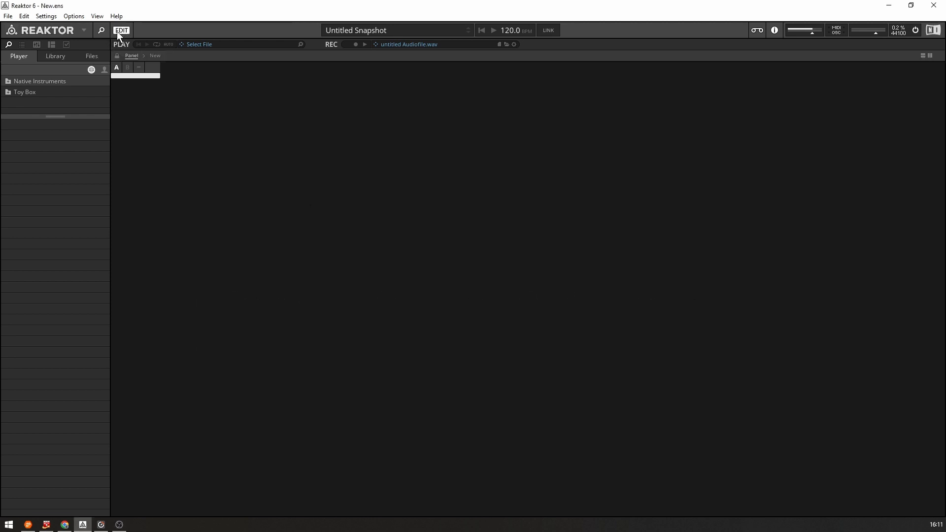
mouse_move(120, 33)
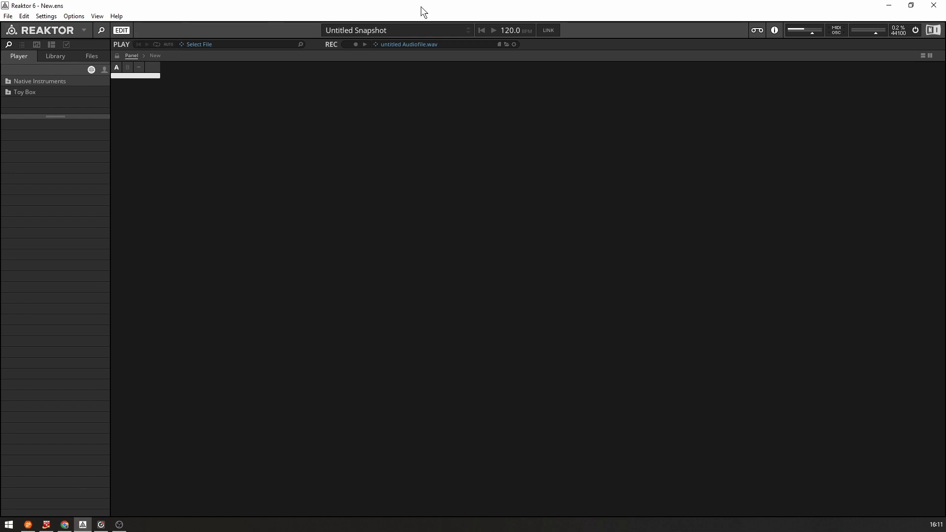
mouse_move(171, 189)
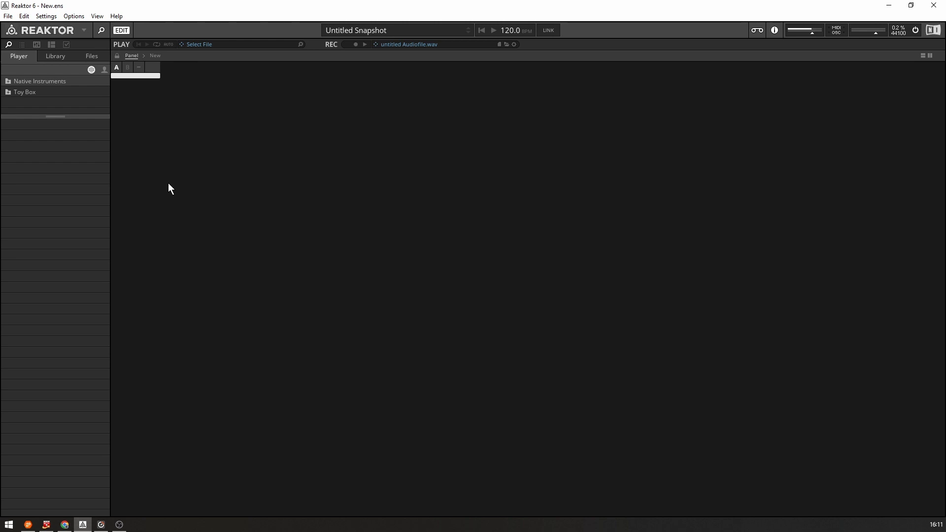
mouse_move(142, 196)
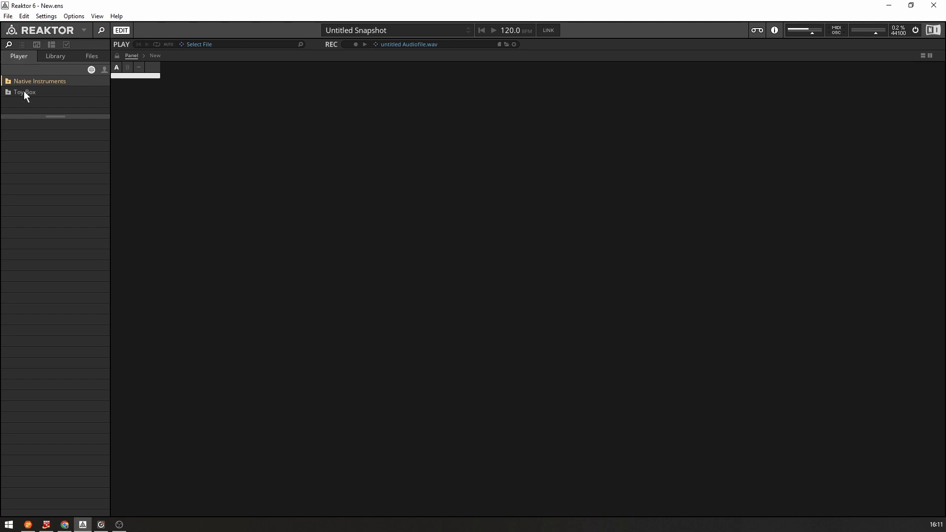
left_click(40, 81)
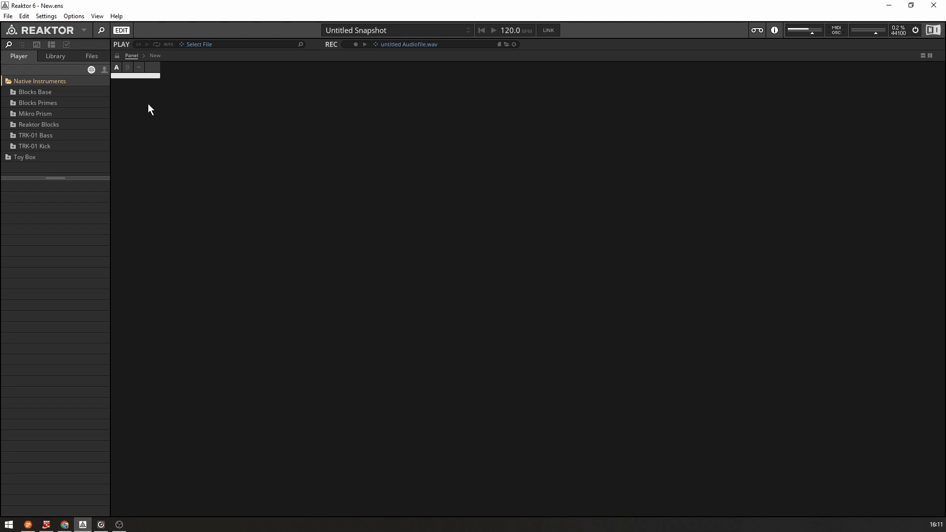
mouse_move(121, 30)
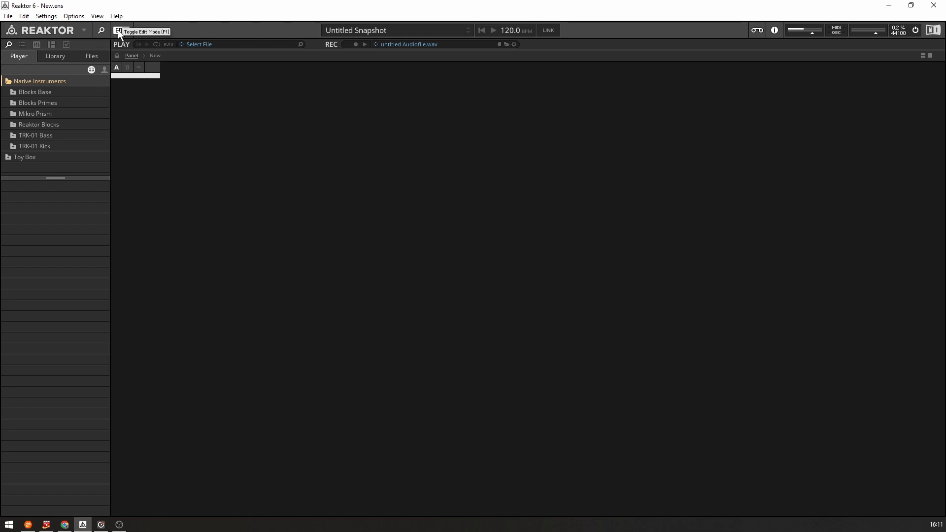
left_click(120, 30)
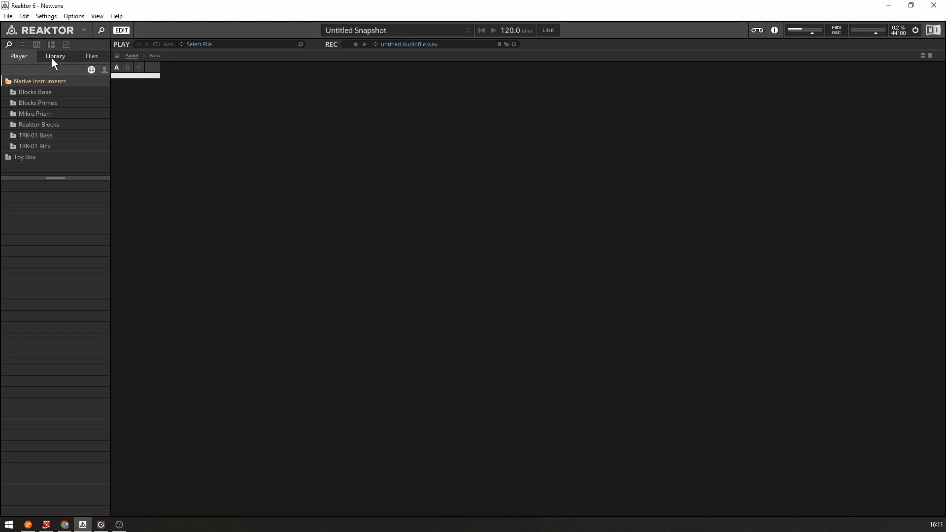
Browse the User Library to the synth -- Quadra folder listing Quinti.ens and the Quadra ensembles
left_click(55, 55)
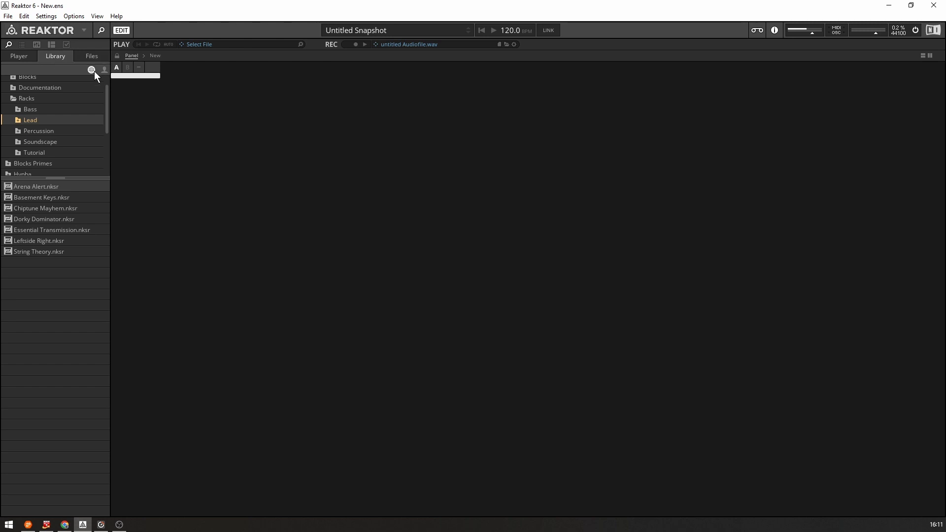
mouse_move(92, 75)
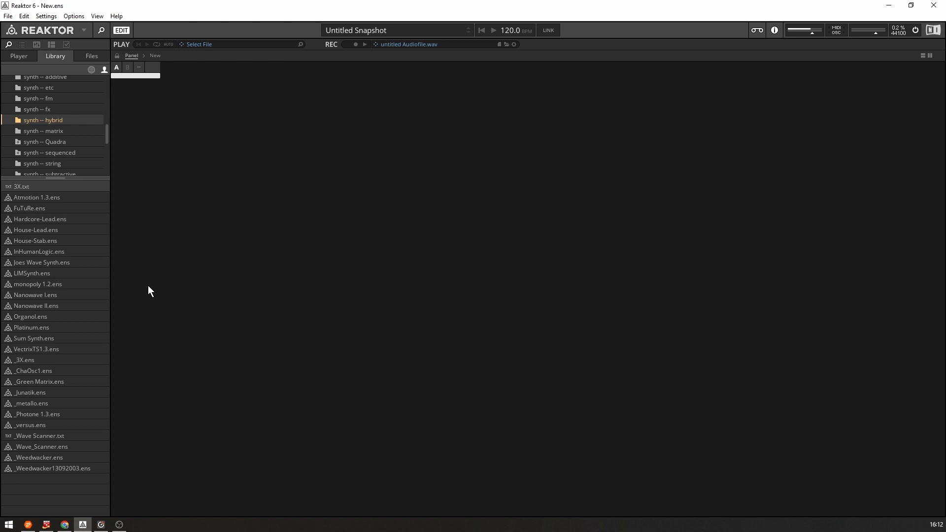
mouse_move(67, 90)
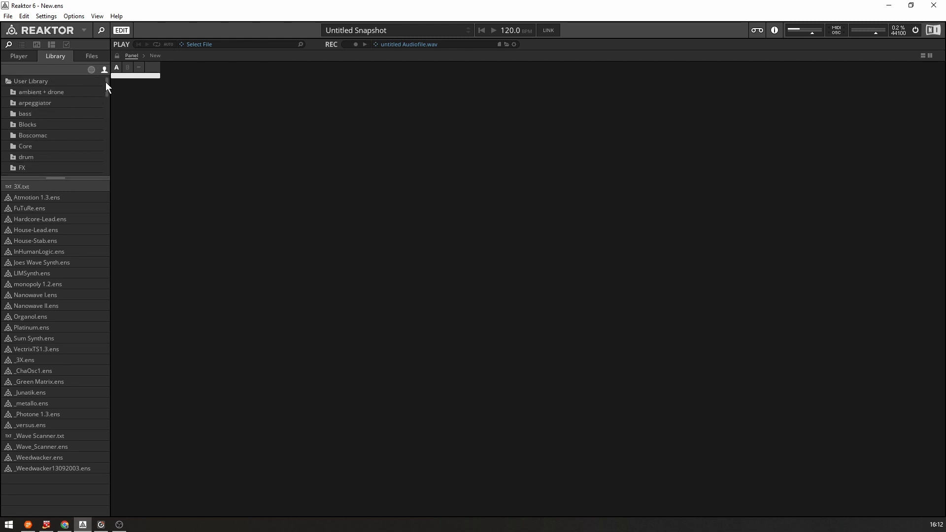
scroll("down", 3)
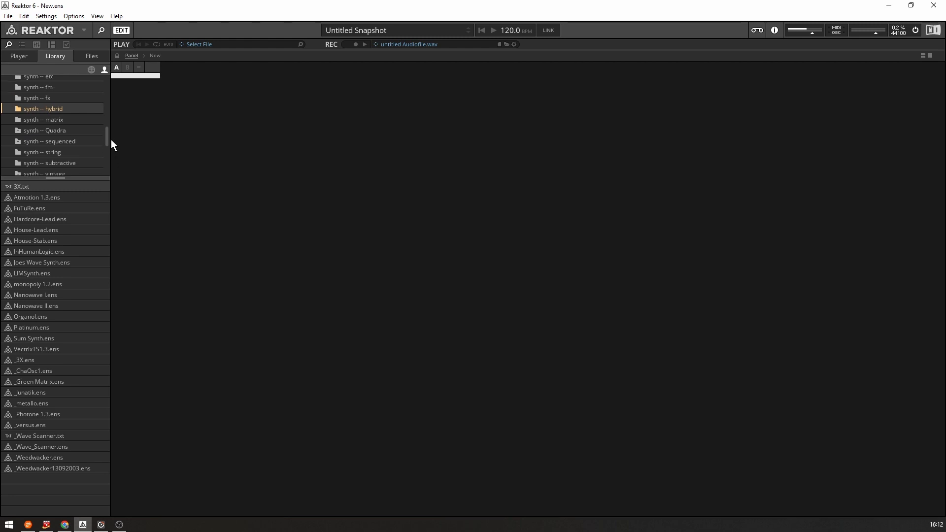
left_click(47, 130)
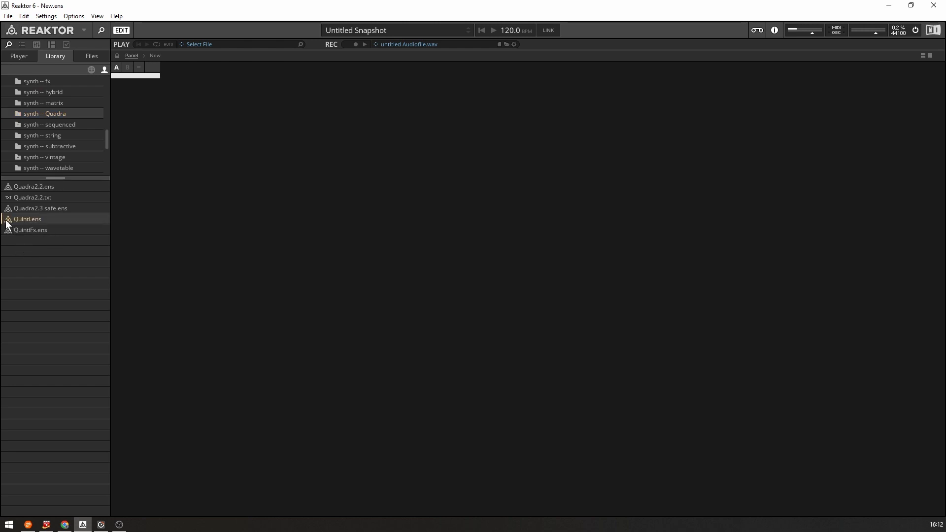
Load Quinti.ens so its bass, lead, string, poly and mix panels appear, then look at Settings
double_click(27, 218)
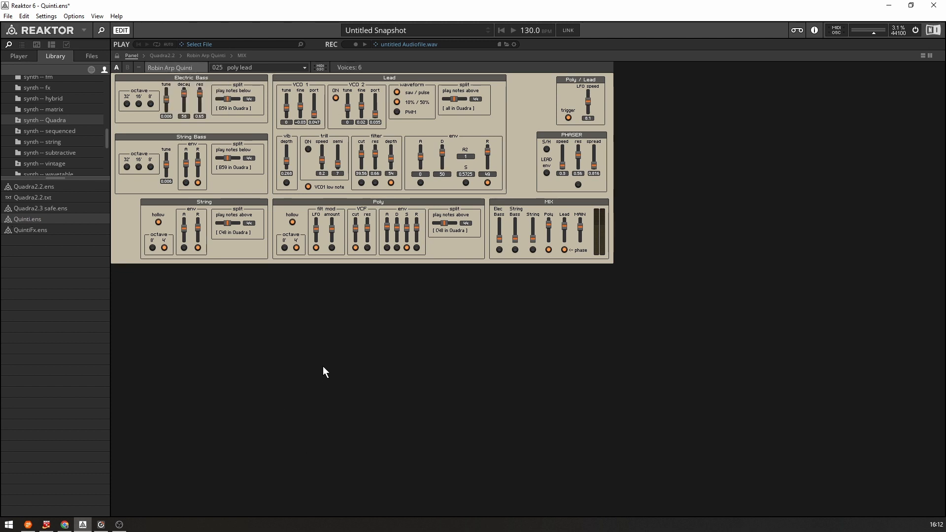
mouse_move(535, 377)
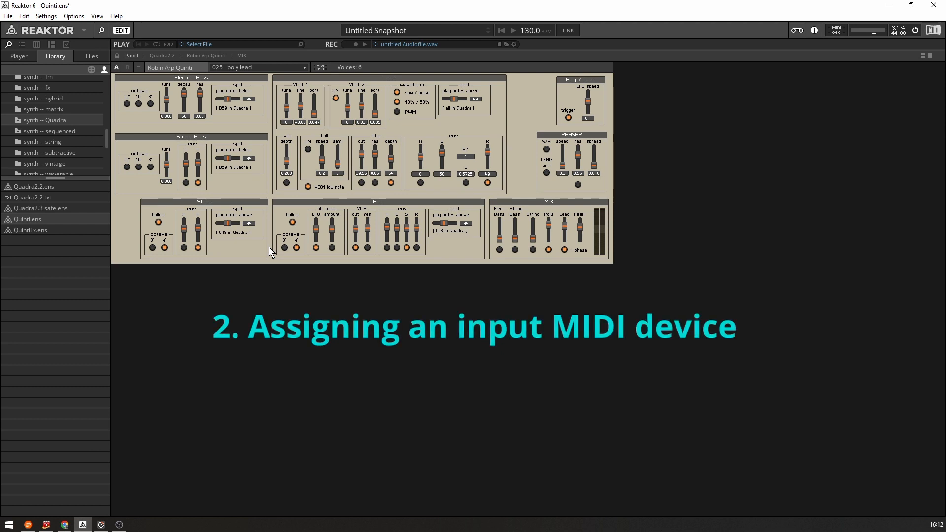
left_click(65, 16)
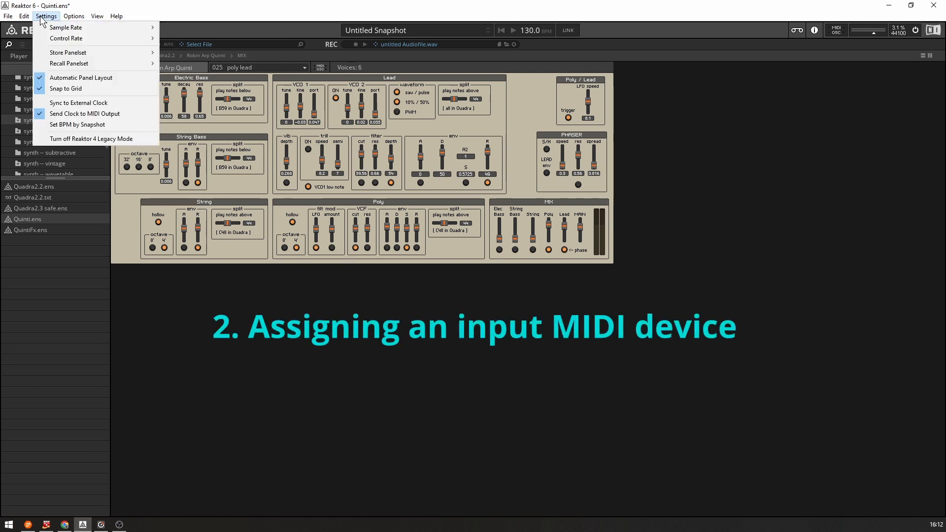
Bring up Audio and MIDI Settings showing the ASIO Fireface USB device
left_click(7, 16)
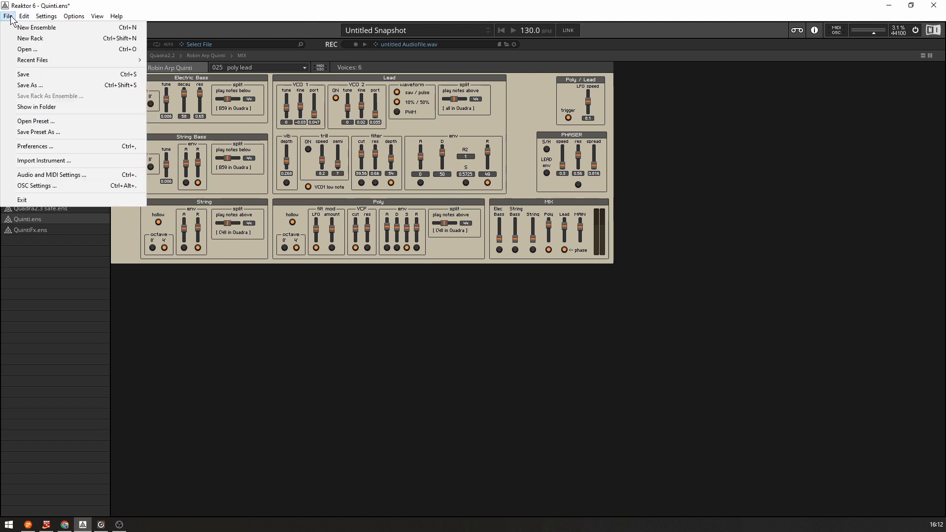
mouse_move(51, 175)
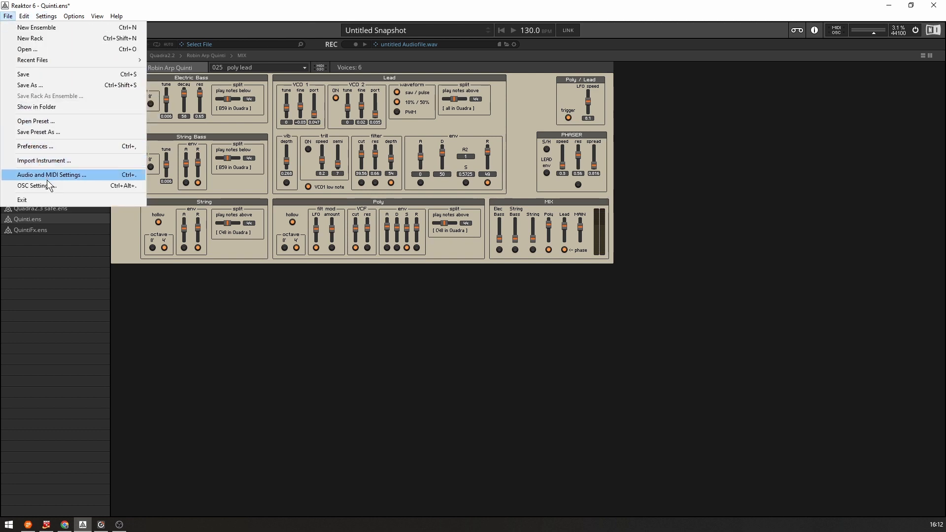
left_click(54, 176)
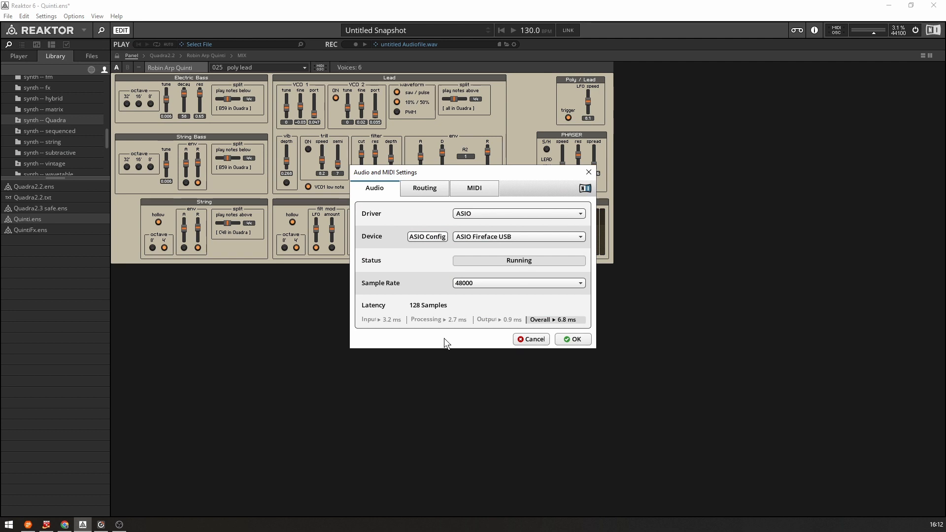
mouse_move(479, 242)
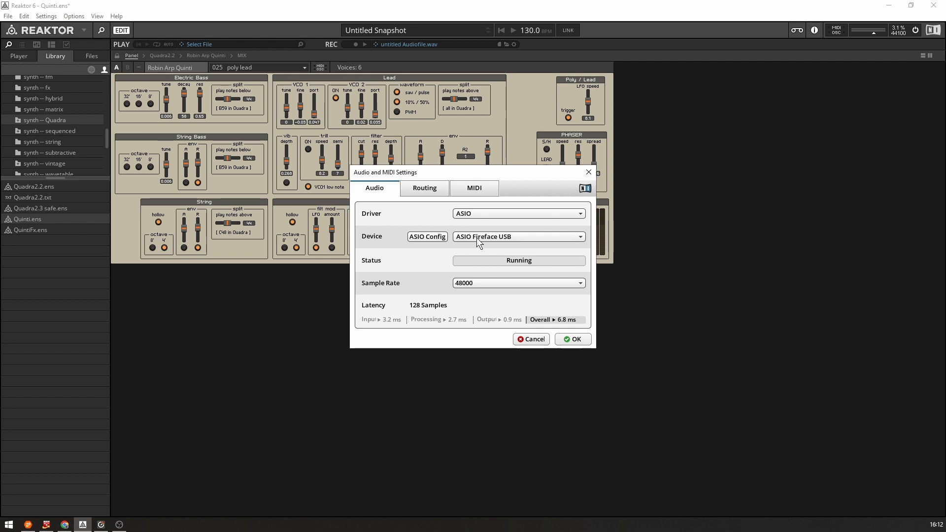
mouse_move(462, 219)
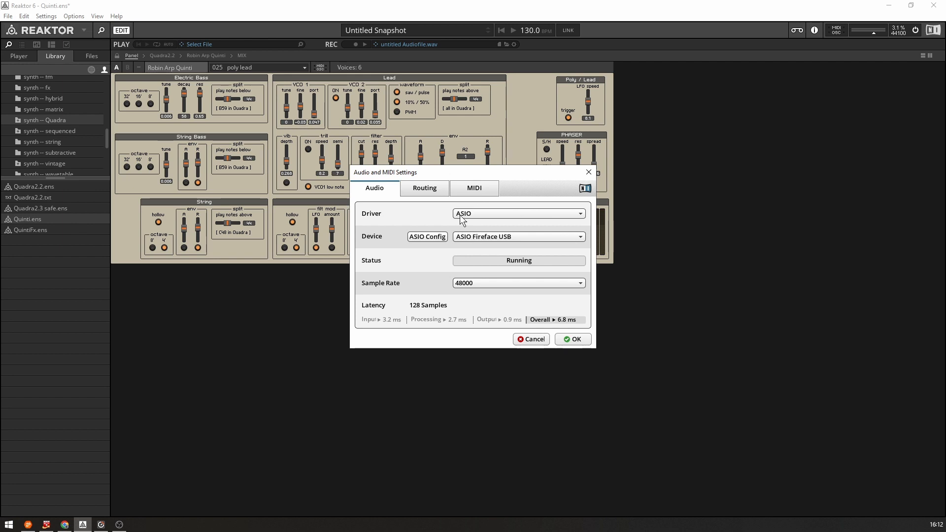
mouse_move(474, 290)
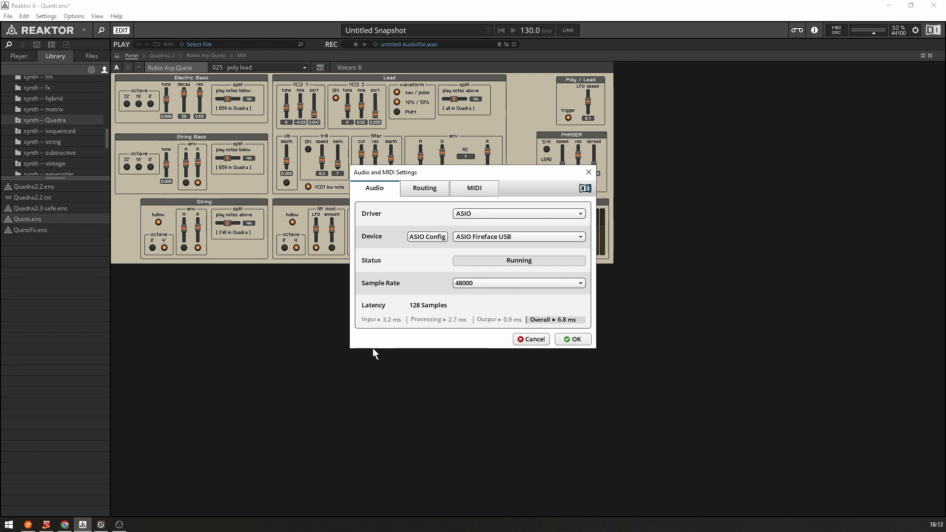
mouse_move(393, 328)
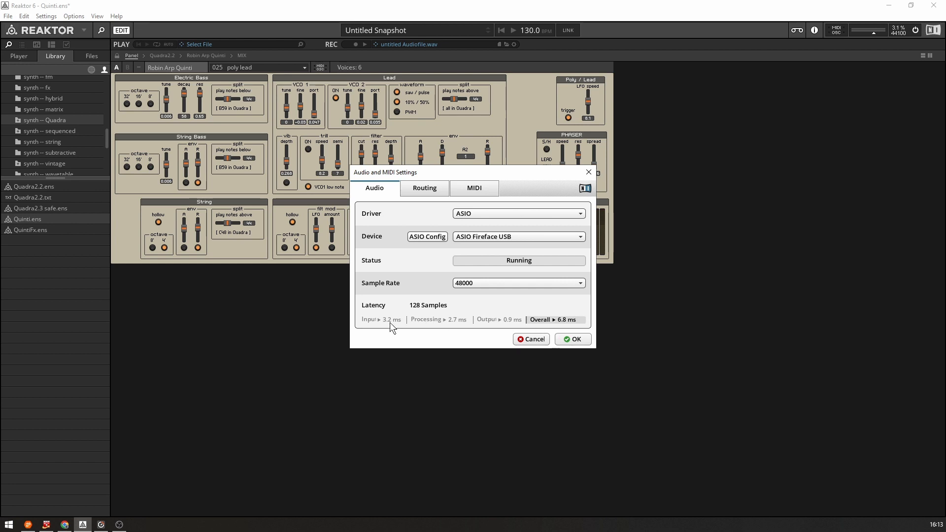
mouse_move(449, 185)
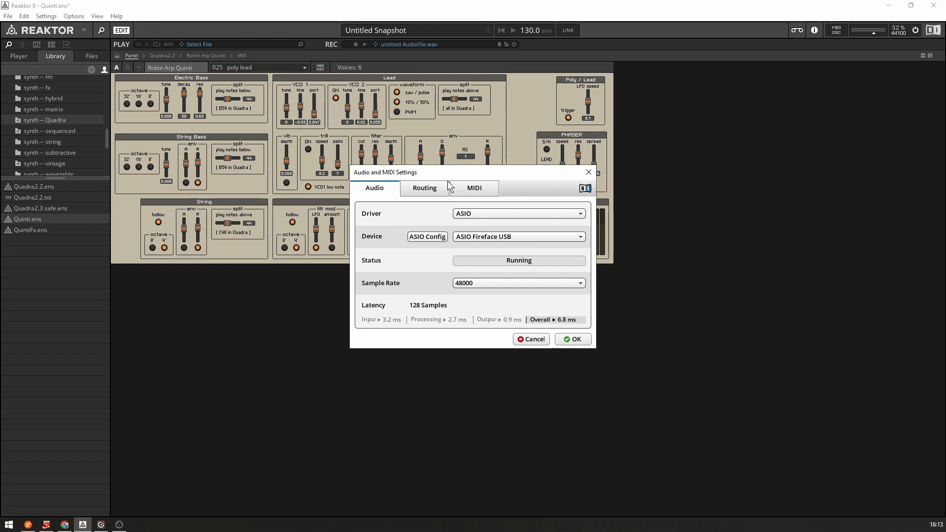
mouse_move(423, 309)
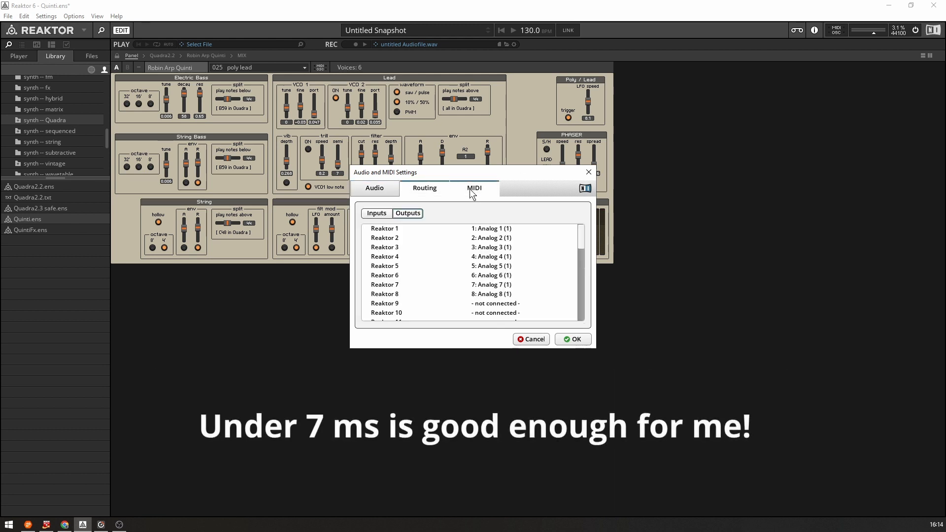
In the MIDI inputs list, turn the Launchkey Mini MK3 MIDI input on and set the second Launchkey port's status
left_click(474, 188)
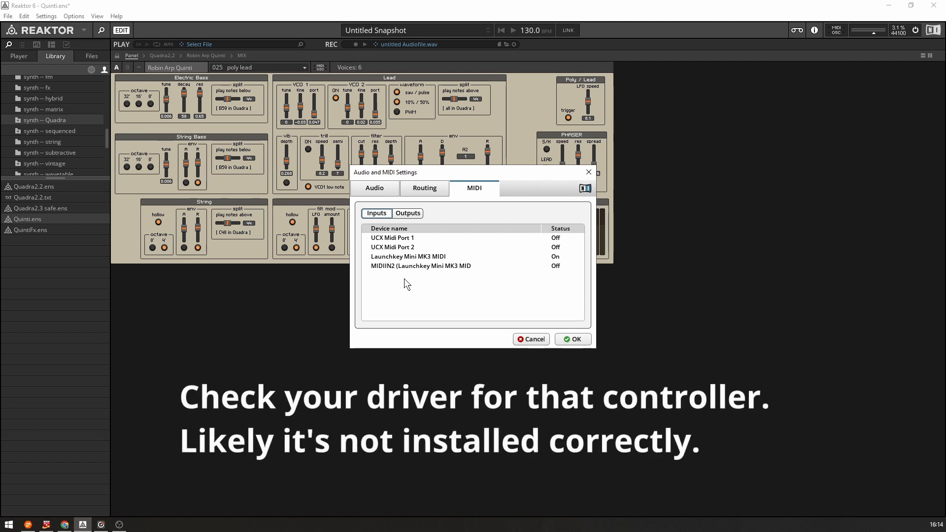
mouse_move(445, 255)
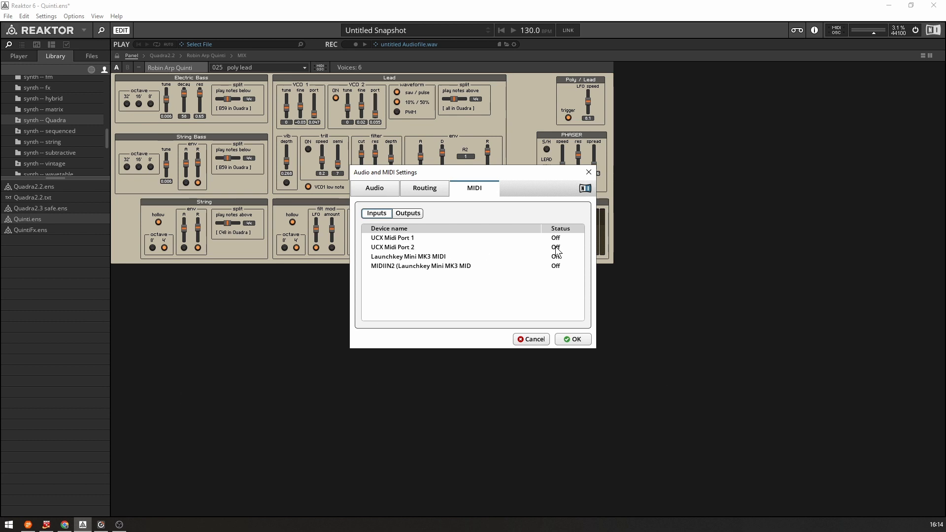
left_click(555, 256)
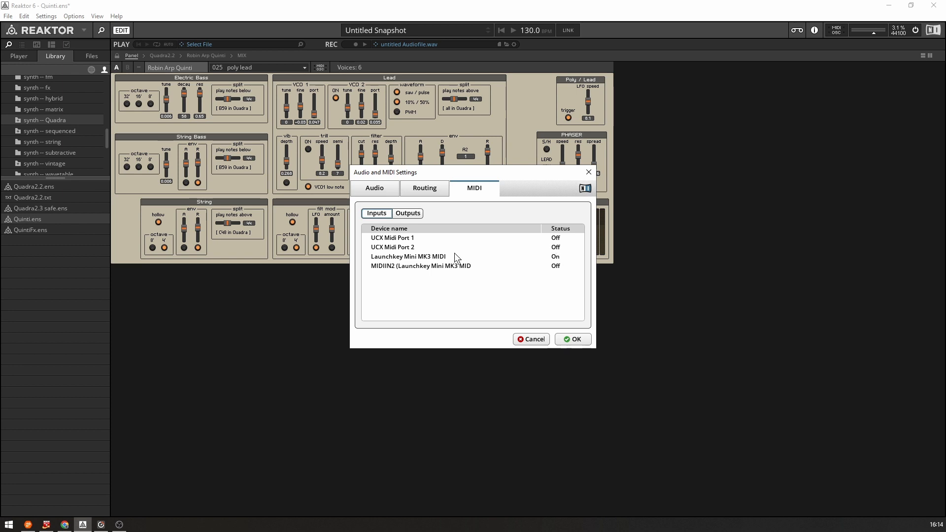
mouse_move(561, 264)
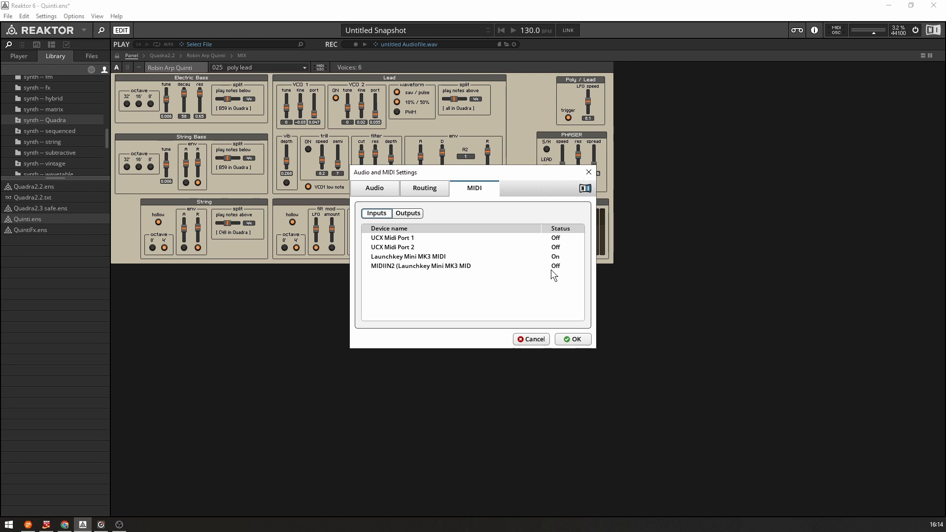
left_click(556, 266)
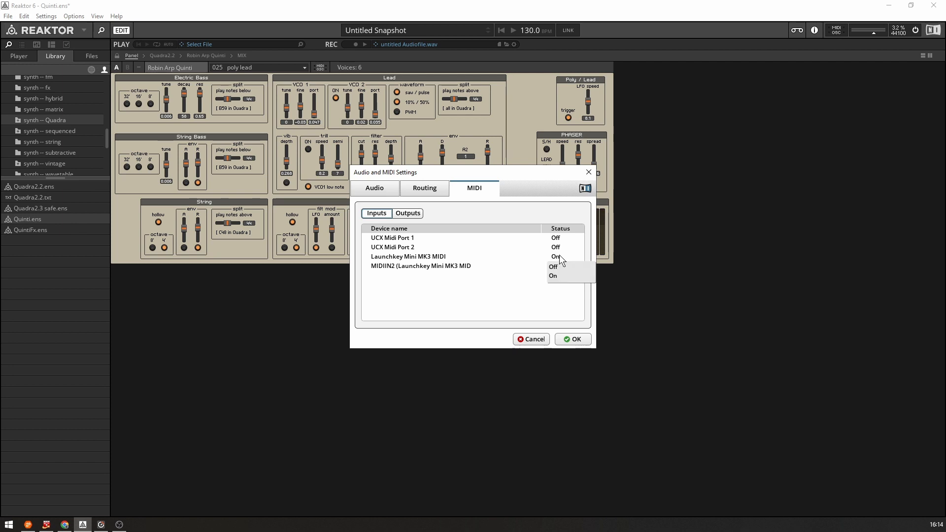
left_click(553, 266)
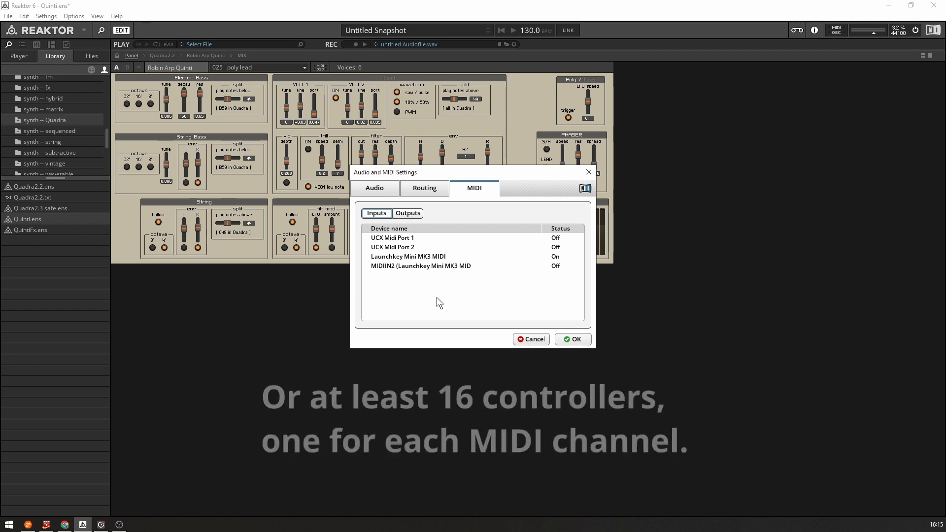
left_click(556, 266)
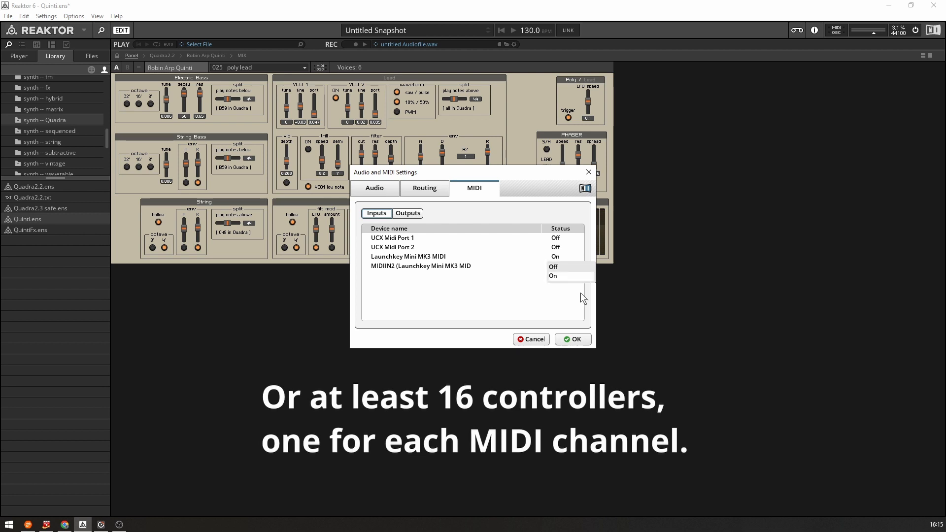
left_click(573, 339)
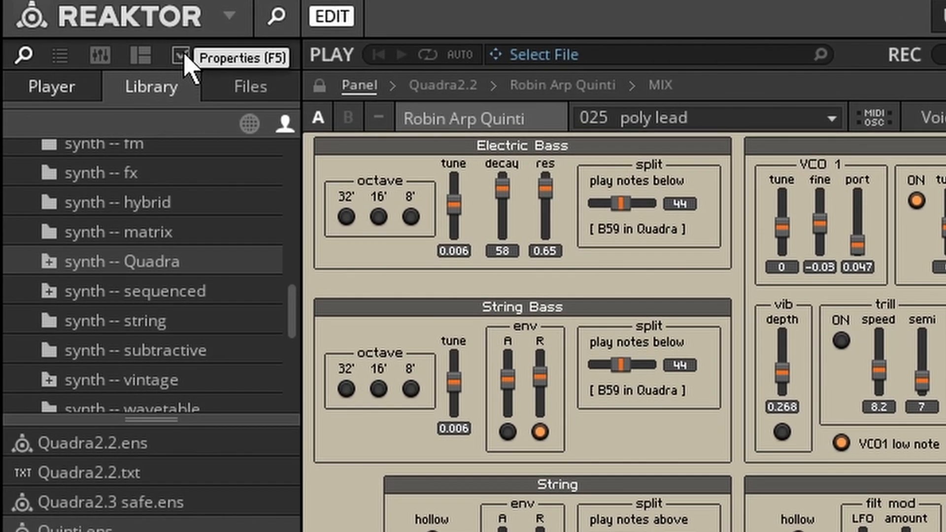
Show the Robin Arp Quinti instrument's properties with its Connect MIDI input settings
left_click(177, 57)
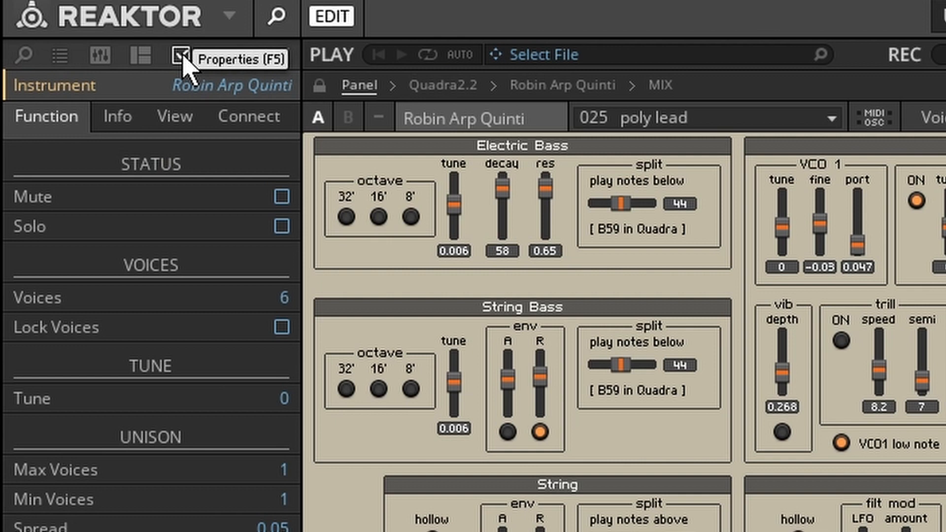
left_click(179, 56)
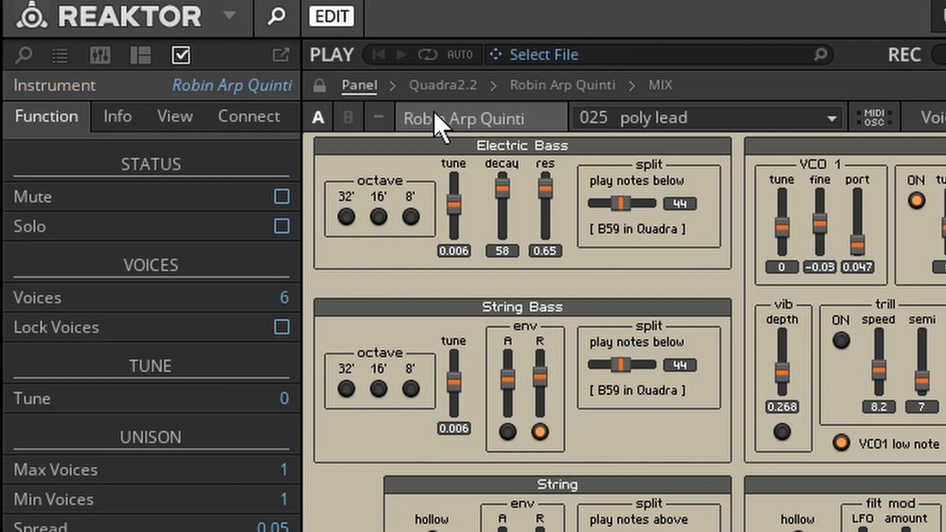
mouse_move(326, 108)
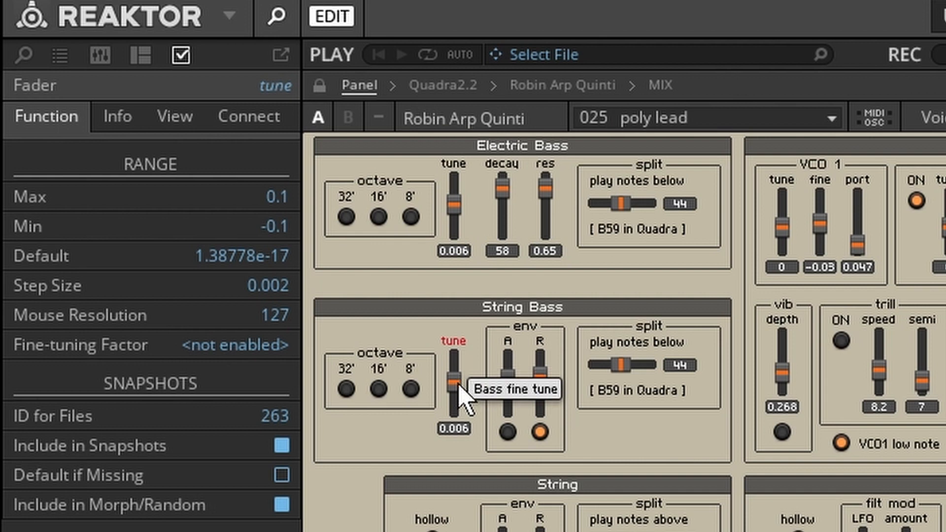
left_click(412, 386)
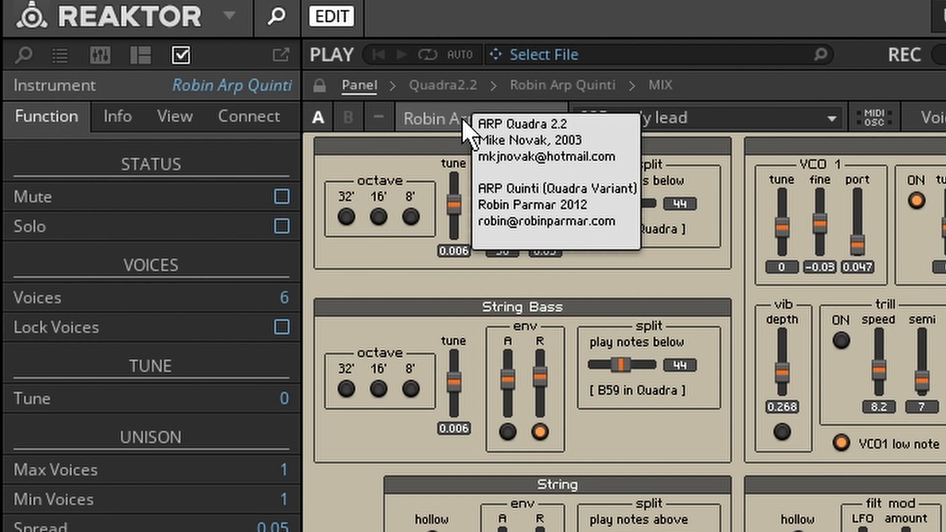
mouse_move(20, 113)
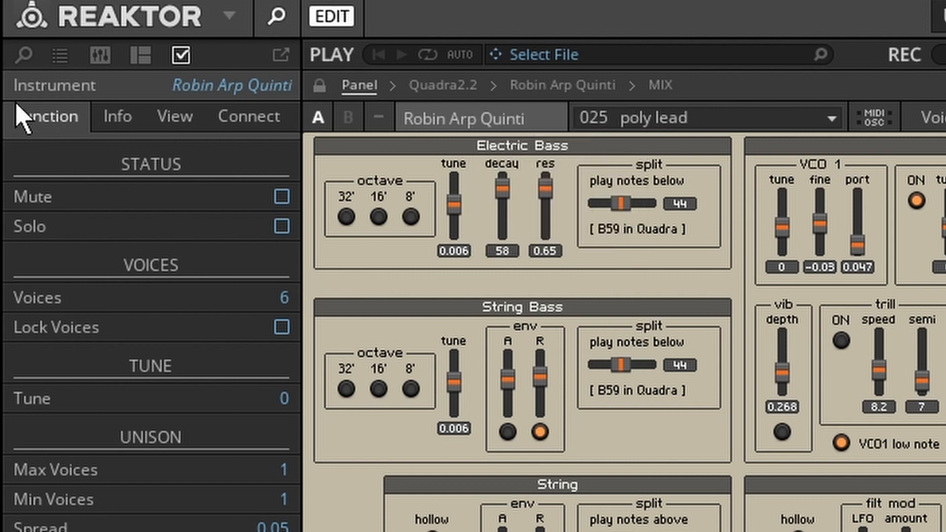
left_click(249, 117)
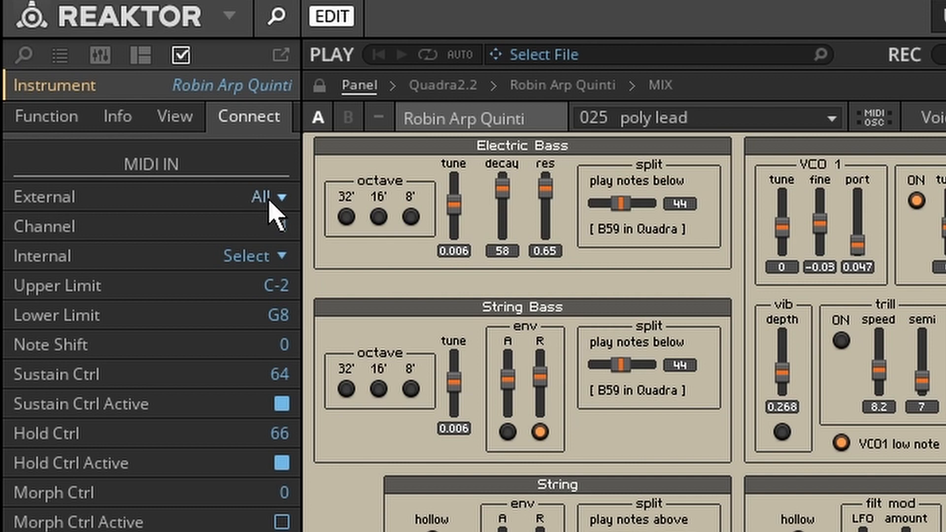
Set External MIDI In to Launchkey Mini MK3 MIDI on channel 1 and list the internal MIDI sources
left_click(278, 196)
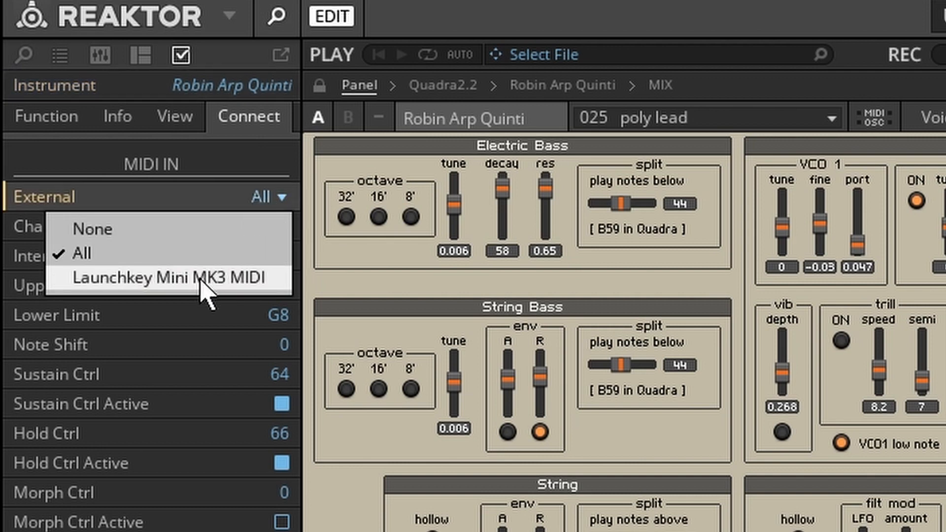
left_click(173, 278)
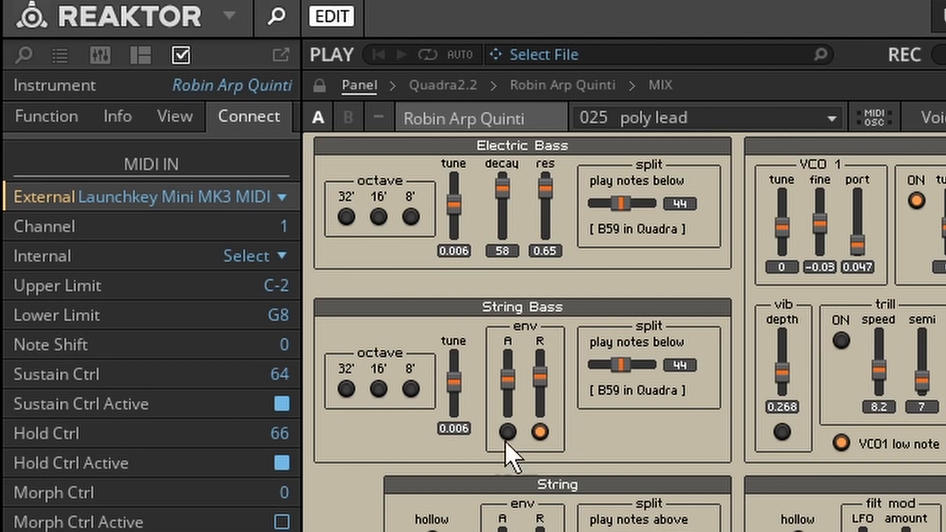
left_click(276, 227)
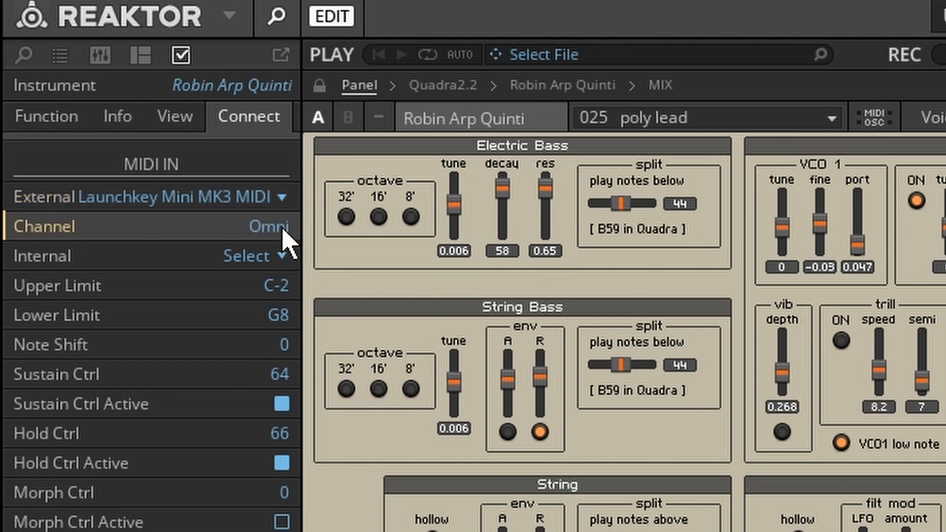
mouse_move(295, 254)
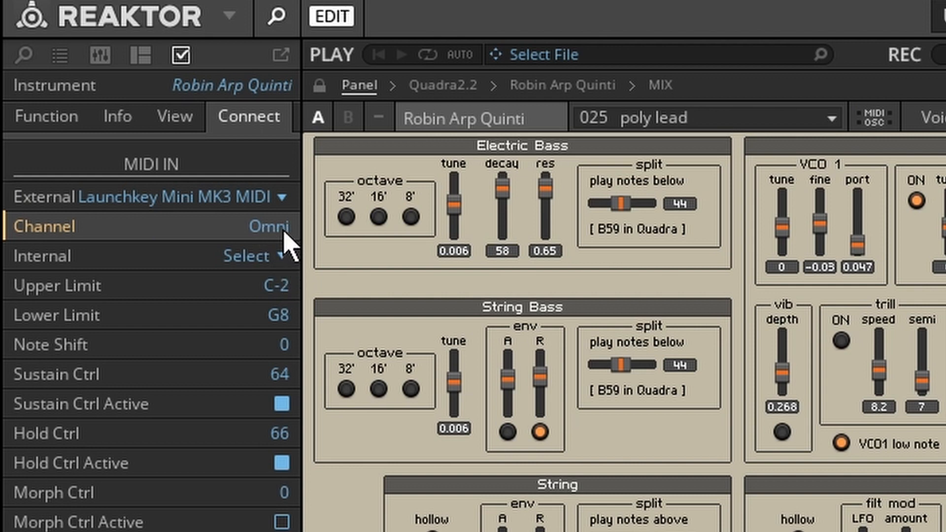
mouse_move(323, 264)
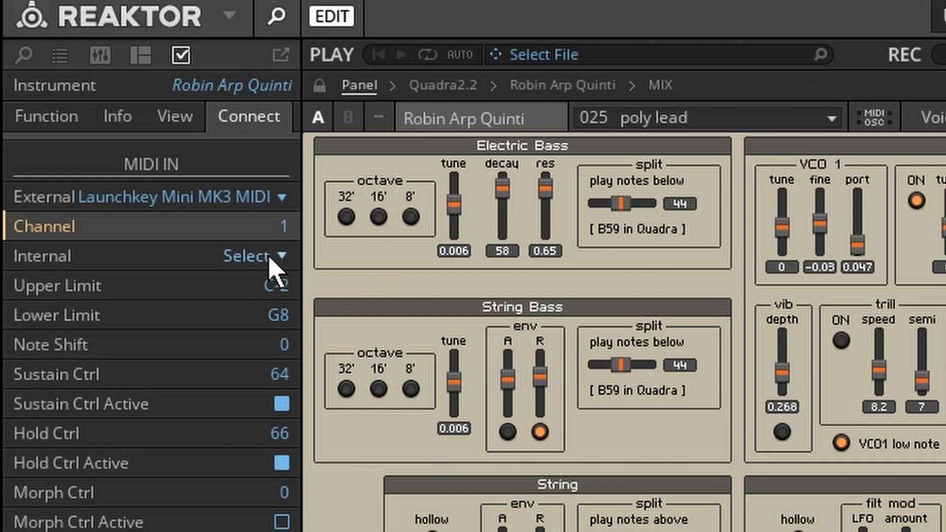
left_click(246, 257)
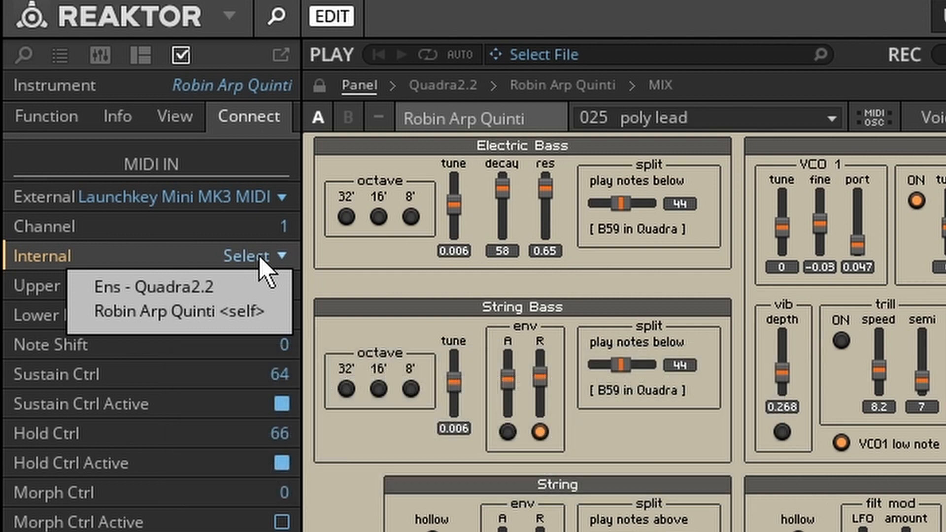
mouse_move(268, 274)
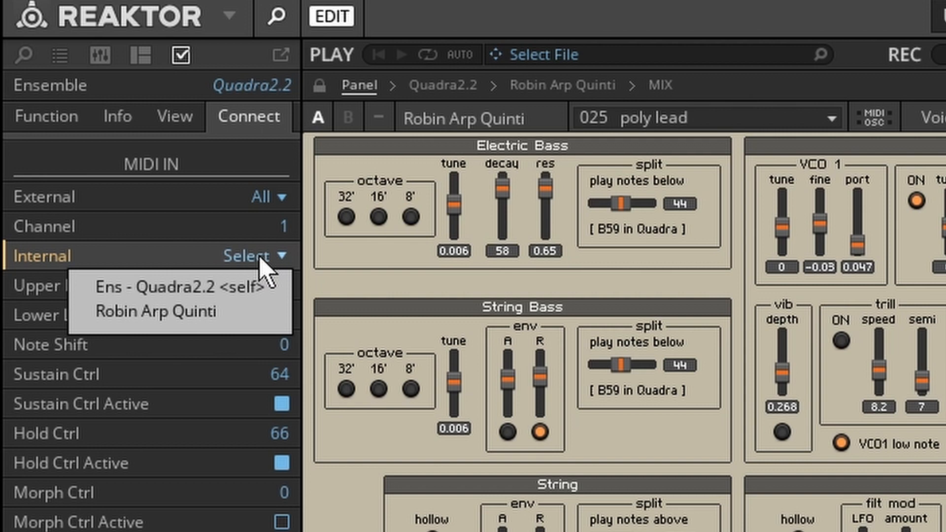
mouse_move(266, 266)
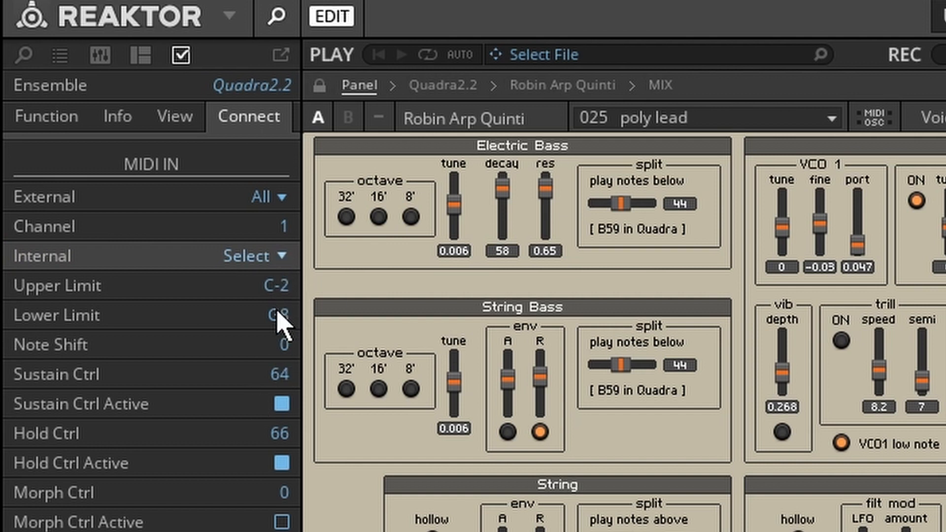
mouse_move(278, 335)
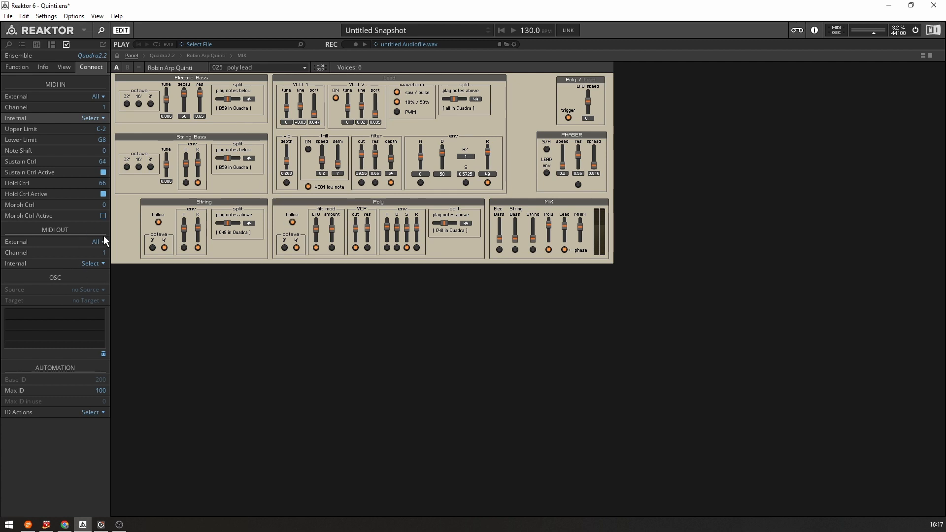
mouse_move(64, 264)
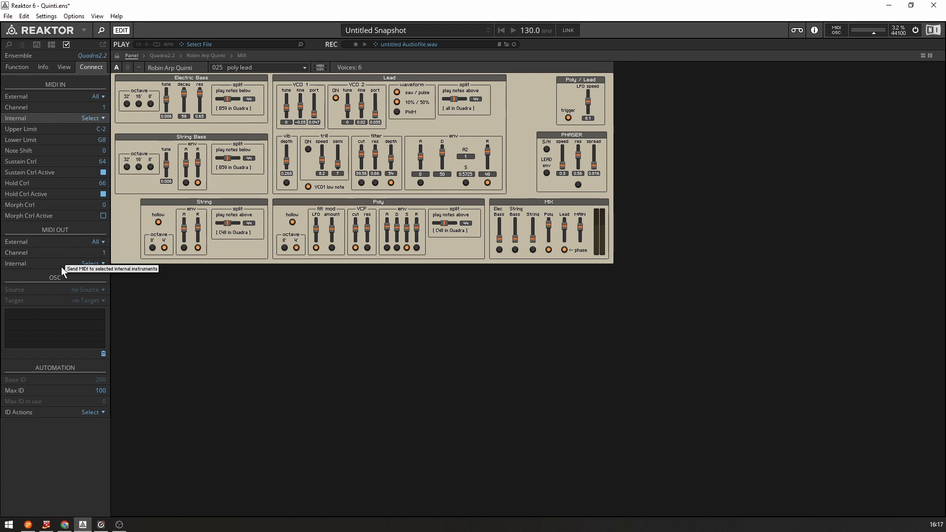
mouse_move(343, 370)
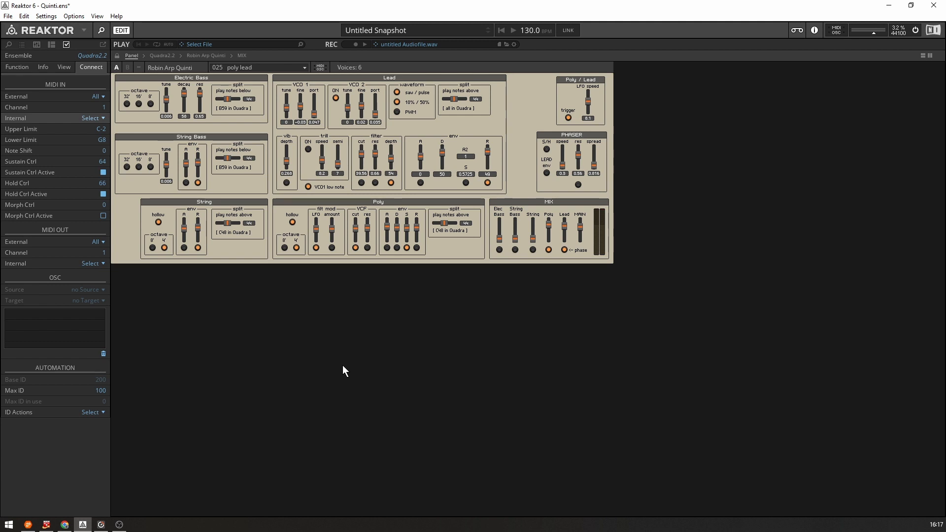
mouse_move(97, 306)
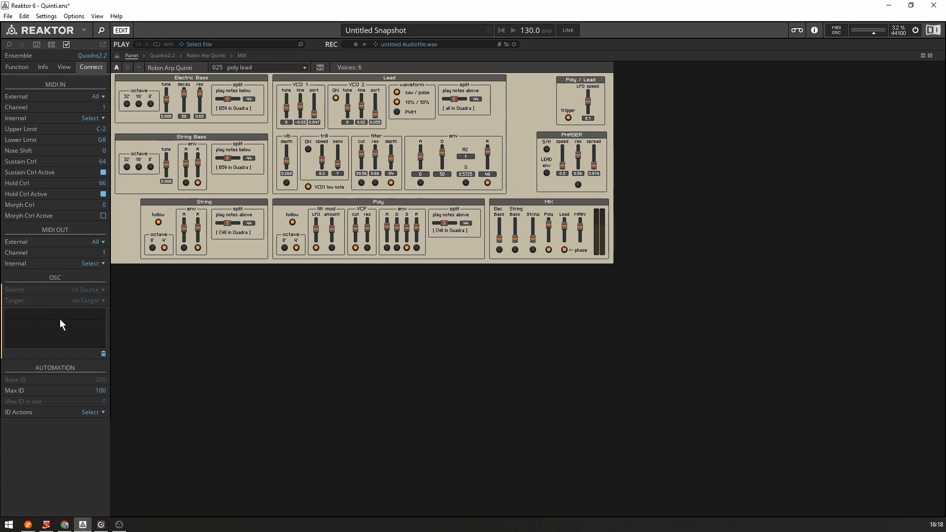
mouse_move(30, 321)
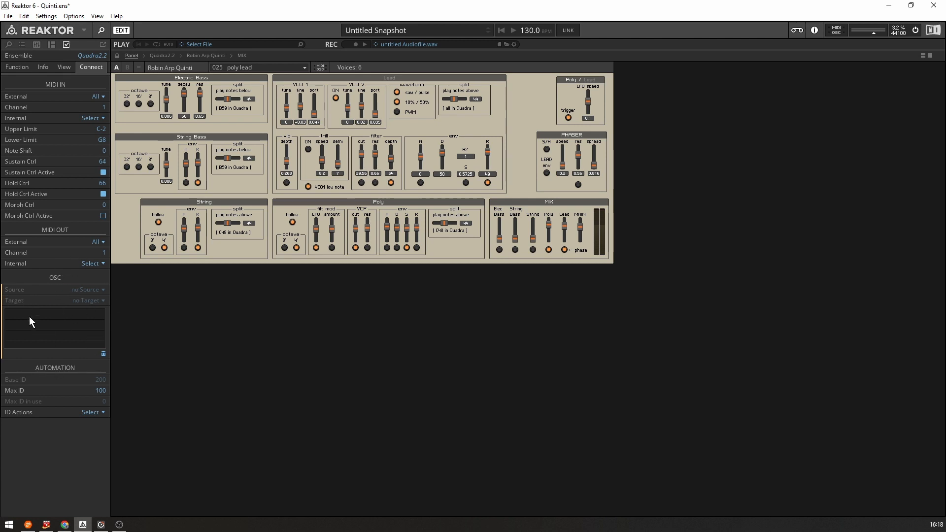
mouse_move(46, 308)
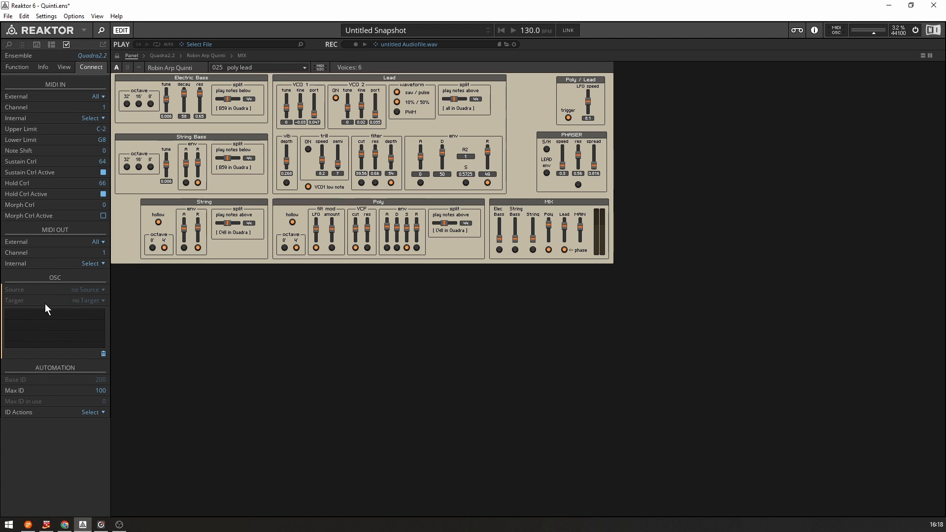
mouse_move(41, 331)
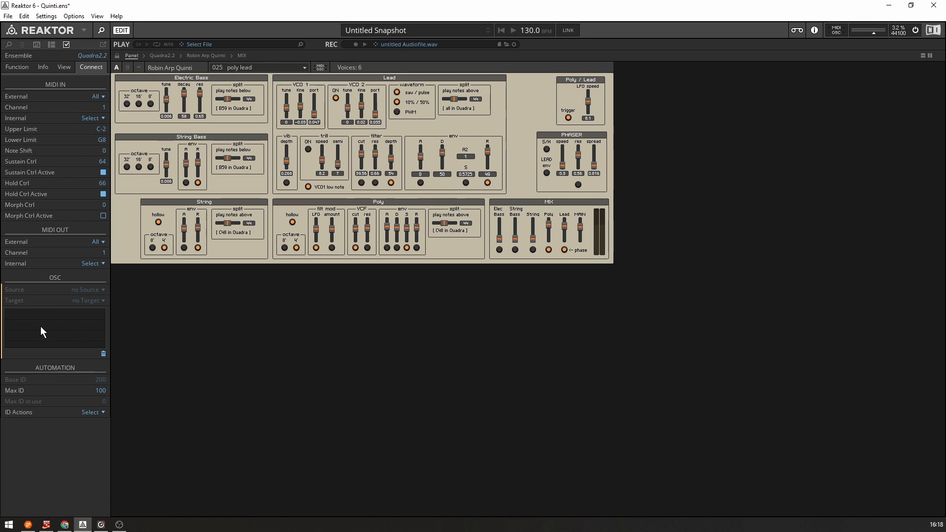
mouse_move(187, 327)
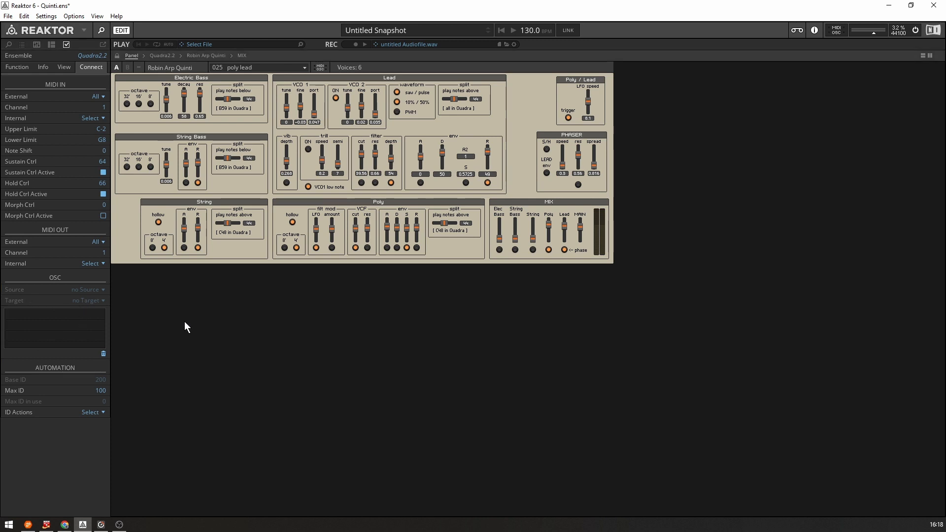
mouse_move(326, 430)
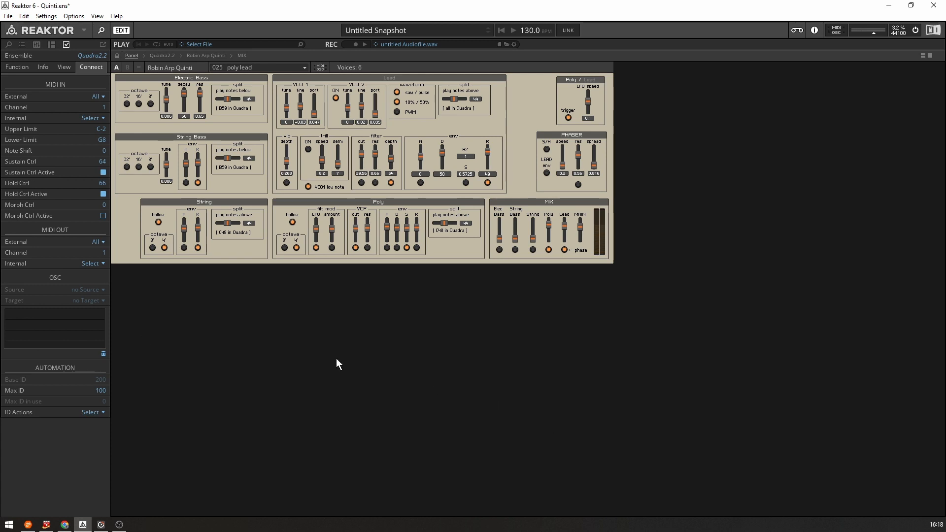
mouse_move(308, 352)
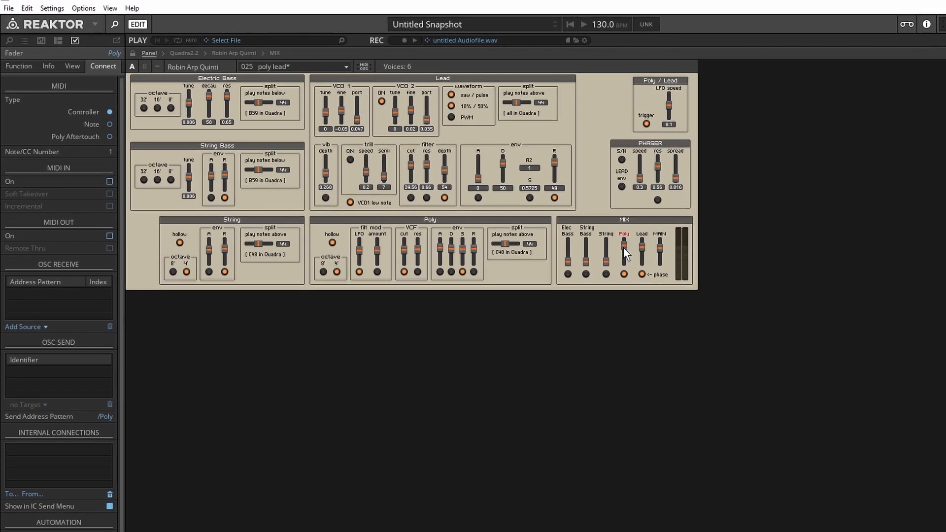
MIDI-learn the Poly mix fader from the hardware, then bring up the Lead mix fader's options
right_click(624, 253)
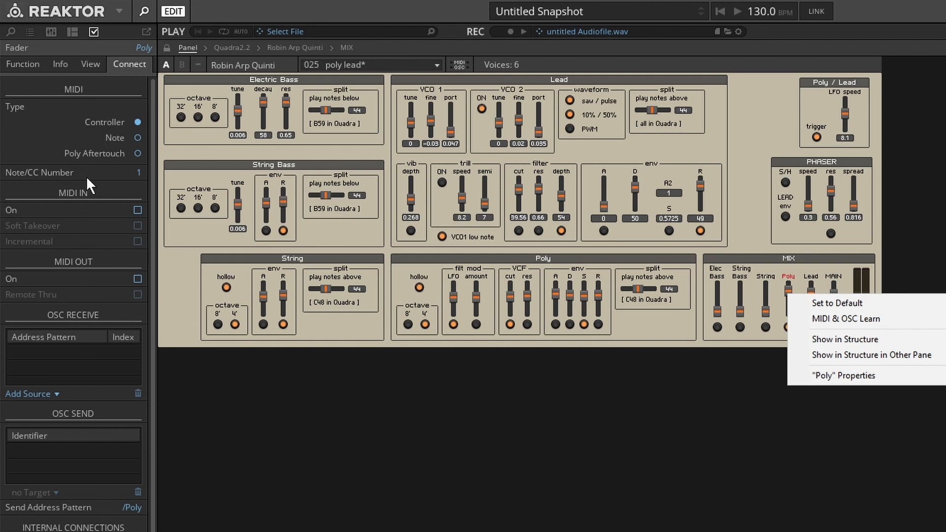
mouse_move(791, 302)
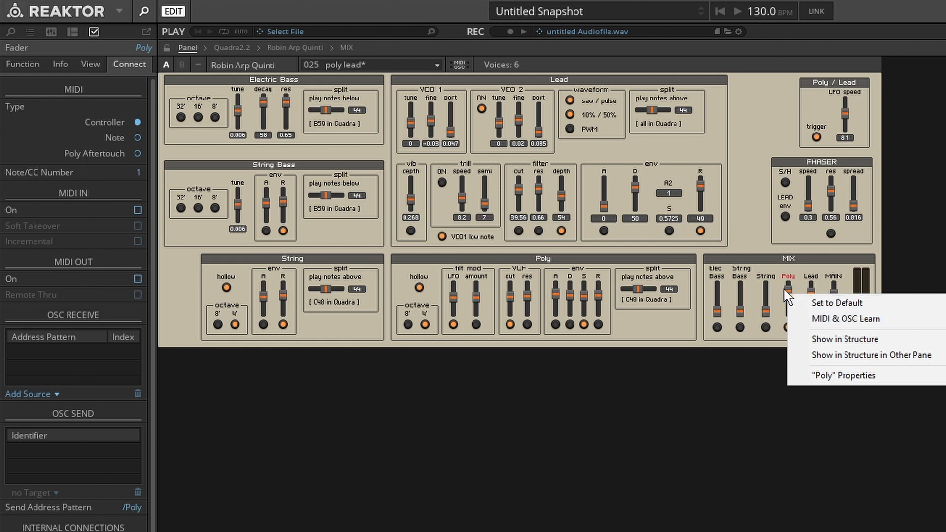
mouse_move(836, 325)
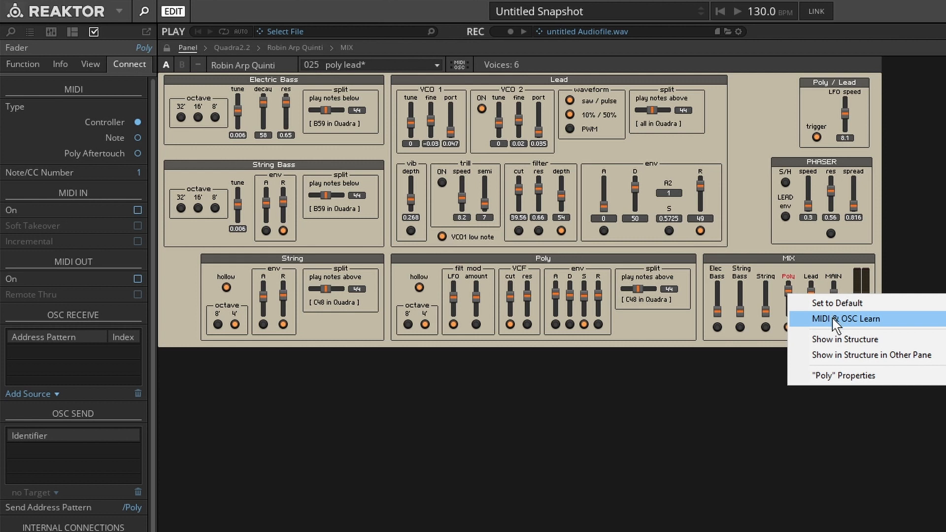
left_click(844, 318)
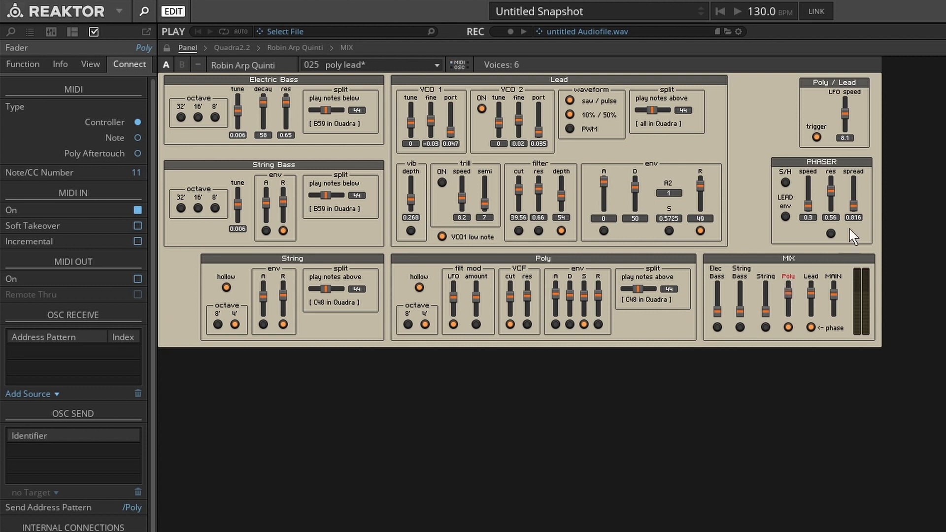
right_click(812, 303)
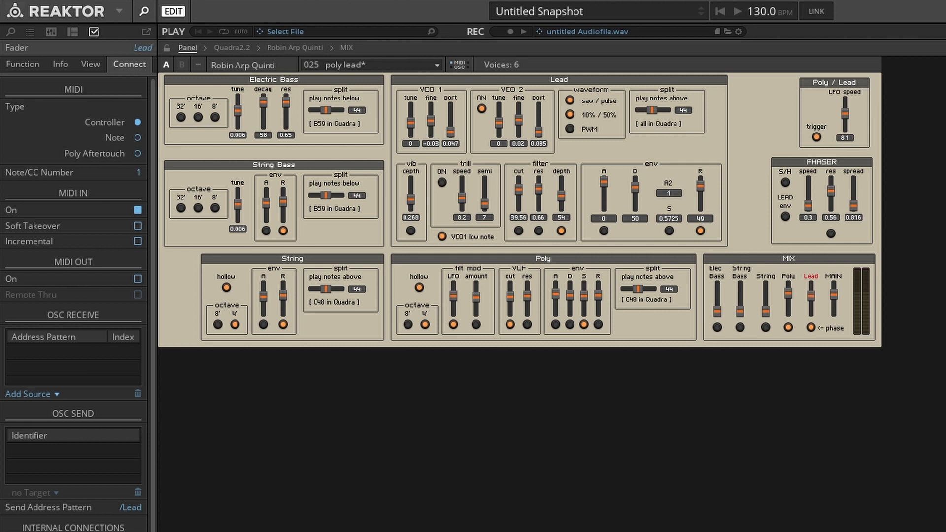
mouse_move(452, 299)
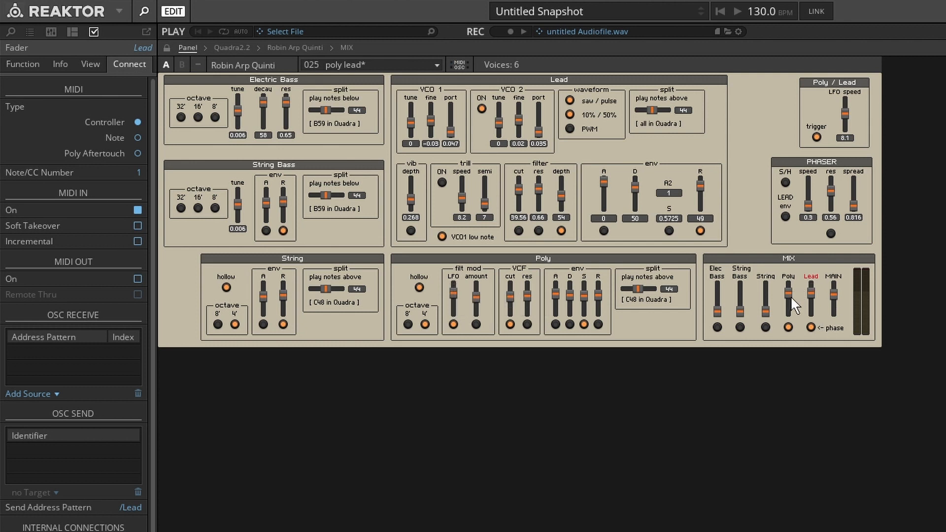
Check the Poly mix fader keeps a Controller-type assignment on CC 11 with MIDI input on
left_click(786, 297)
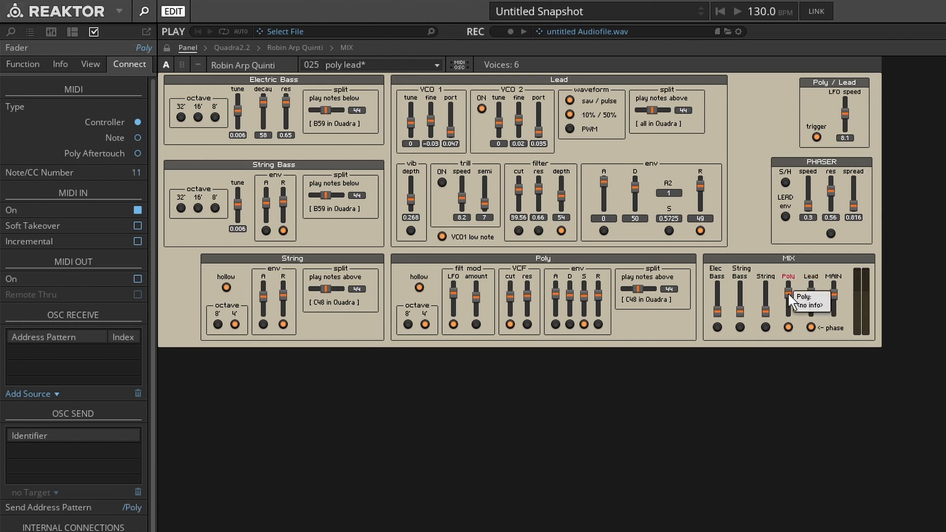
mouse_move(69, 185)
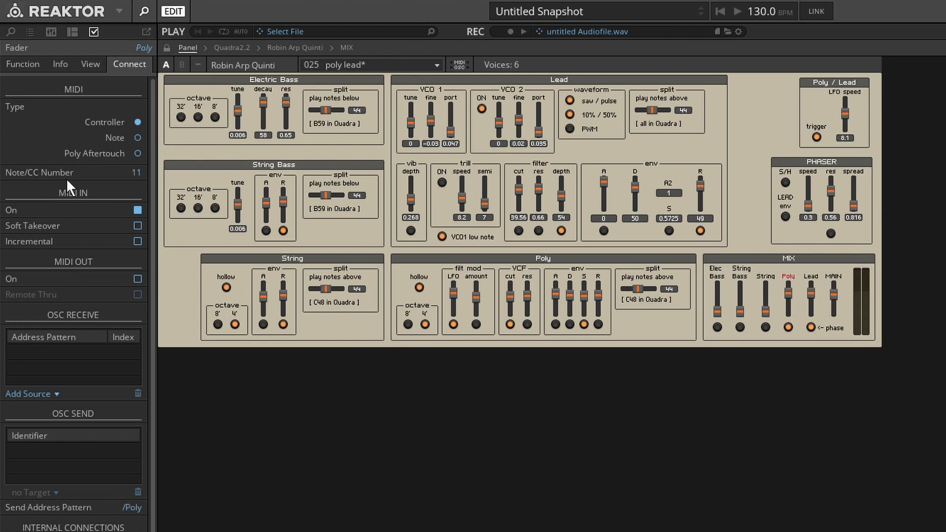
mouse_move(60, 179)
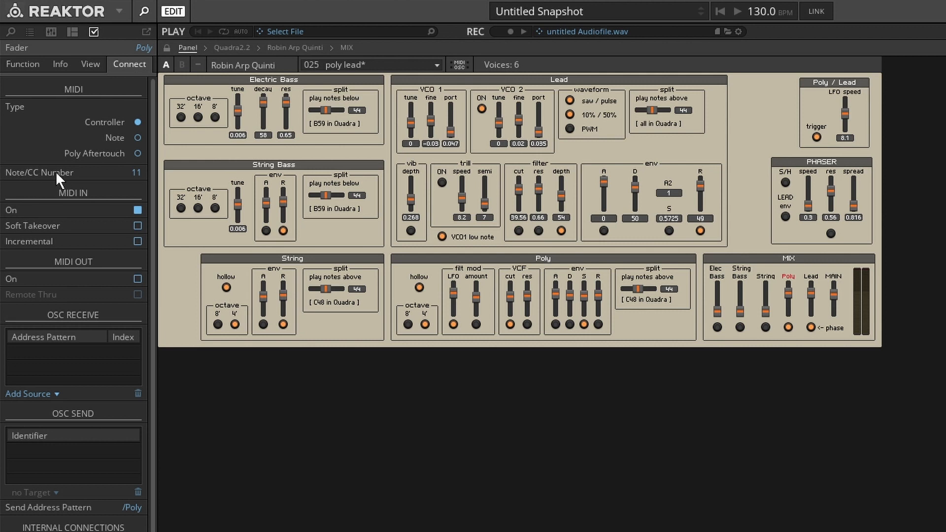
mouse_move(147, 181)
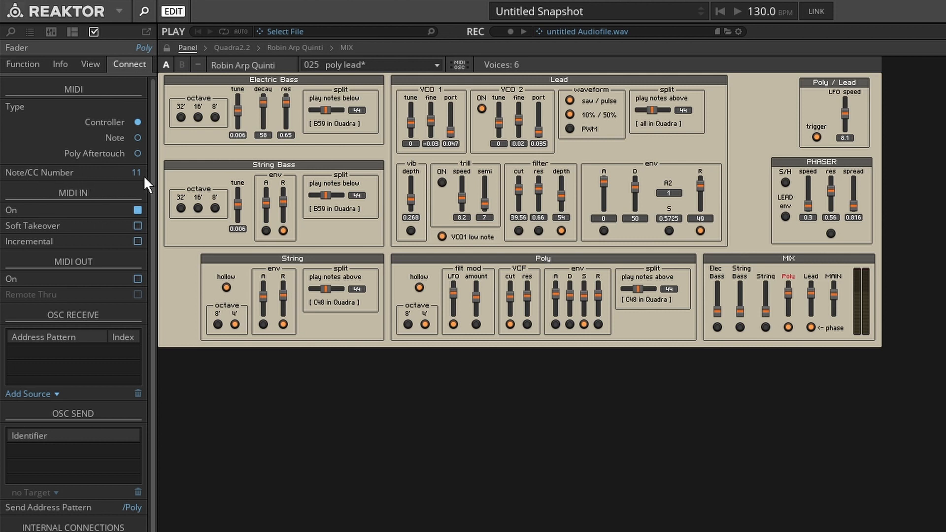
mouse_move(138, 182)
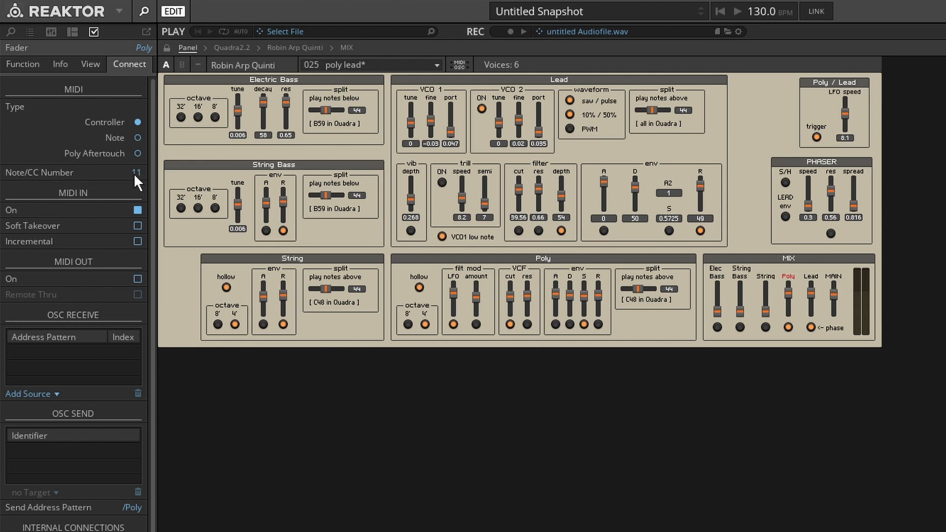
mouse_move(109, 128)
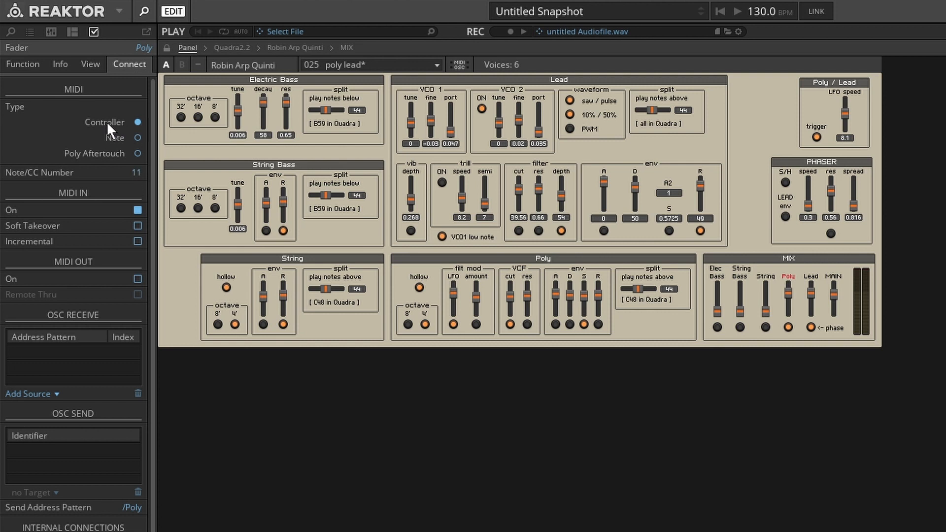
mouse_move(146, 213)
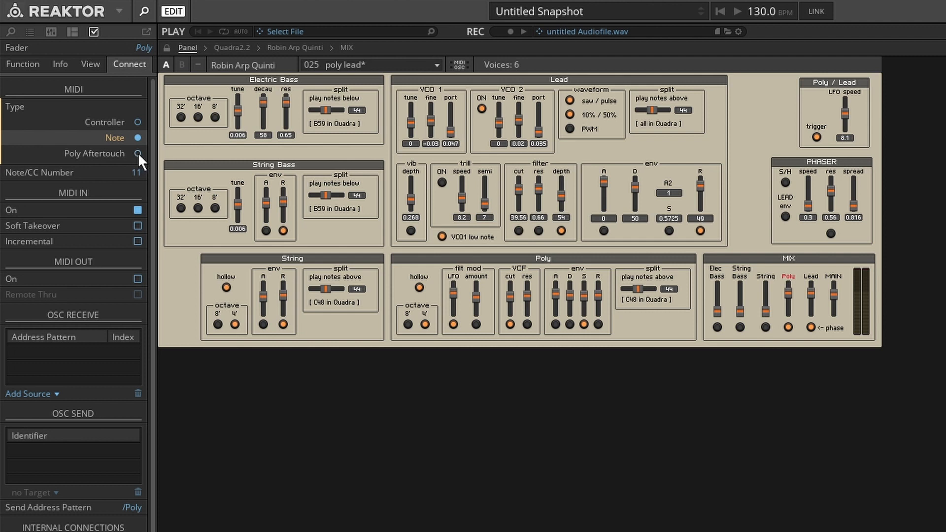
left_click(141, 122)
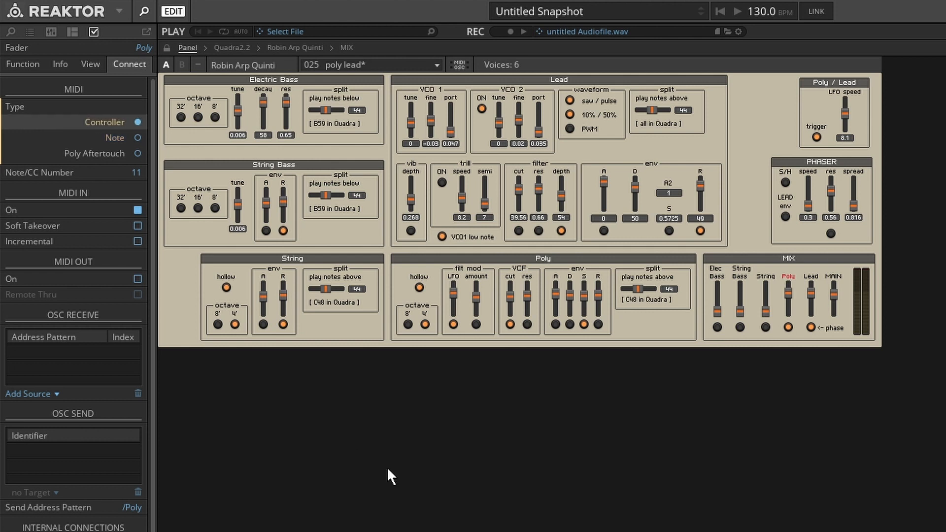
mouse_move(295, 325)
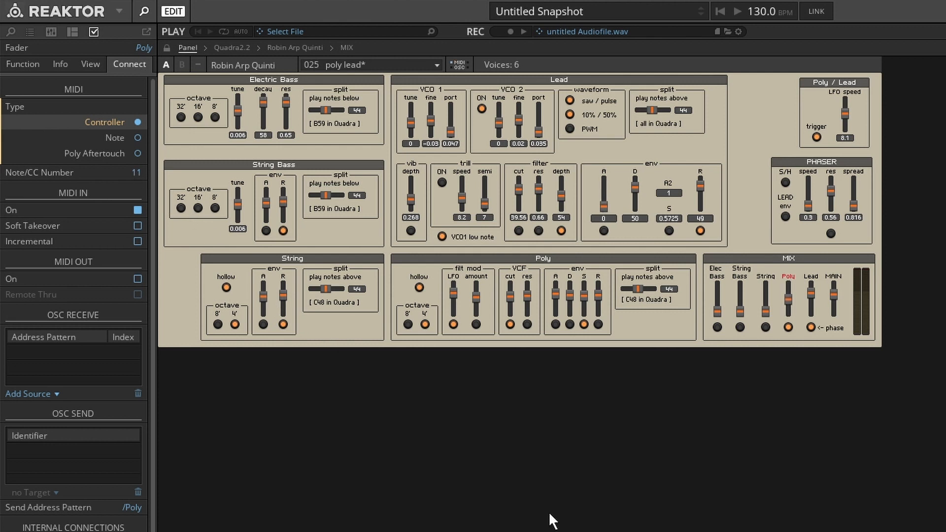
mouse_move(606, 189)
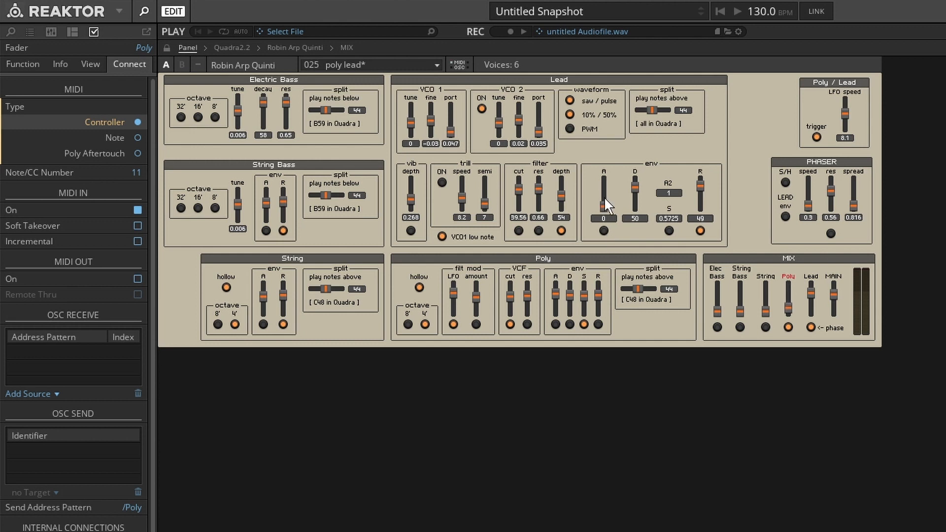
mouse_move(611, 199)
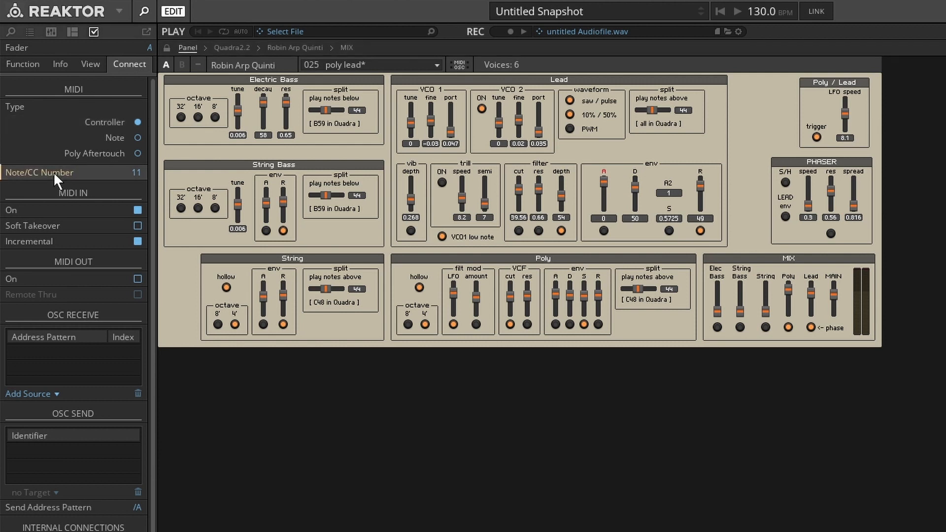
mouse_move(136, 181)
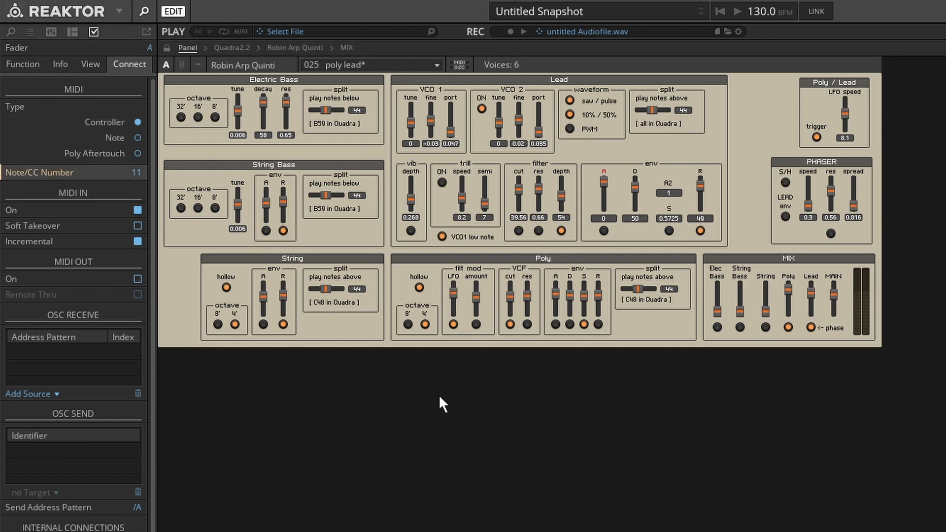
mouse_move(143, 186)
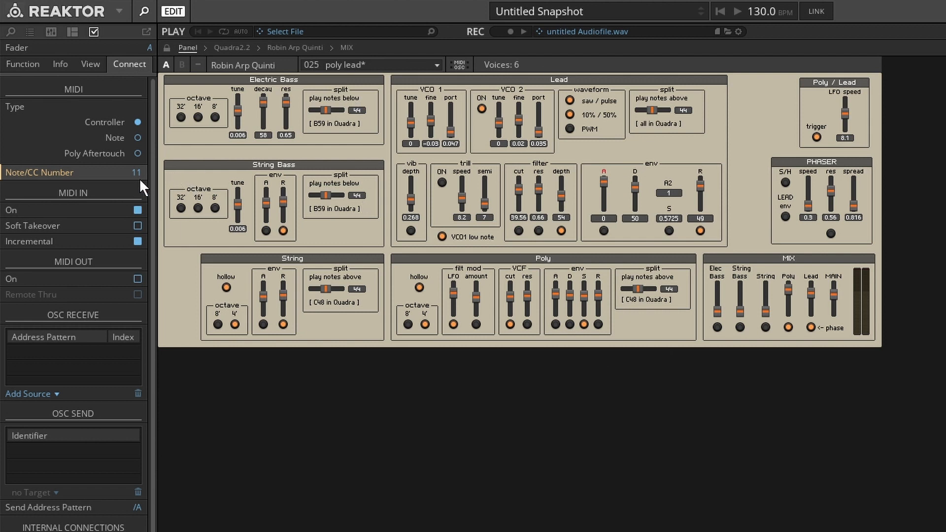
mouse_move(136, 183)
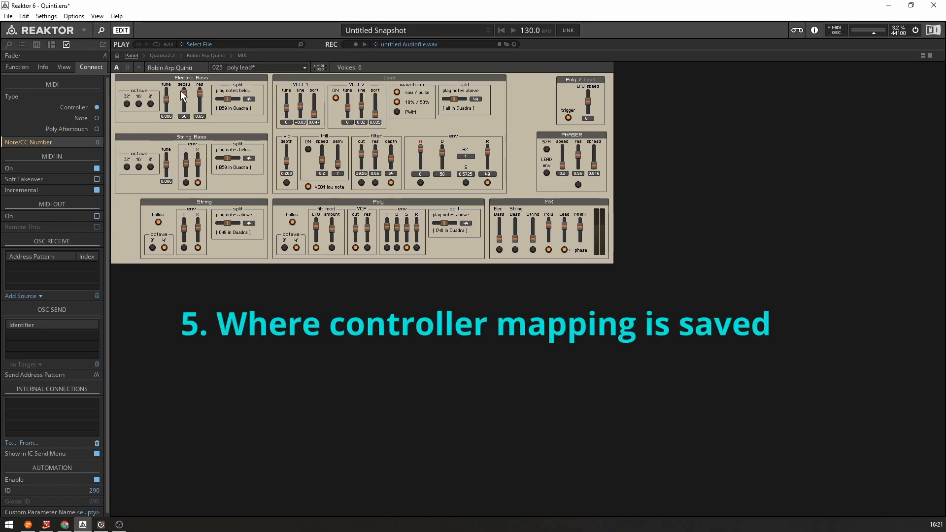
mouse_move(126, 216)
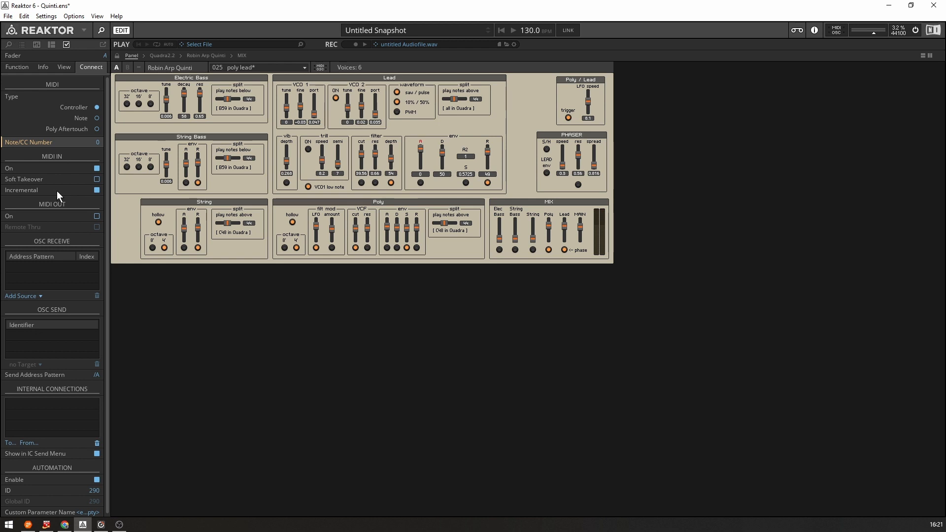
mouse_move(269, 319)
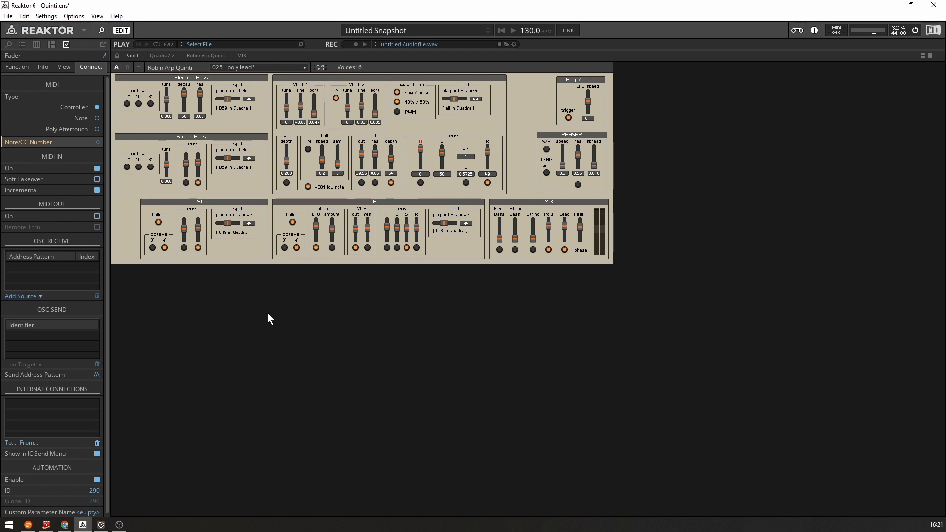
mouse_move(261, 315)
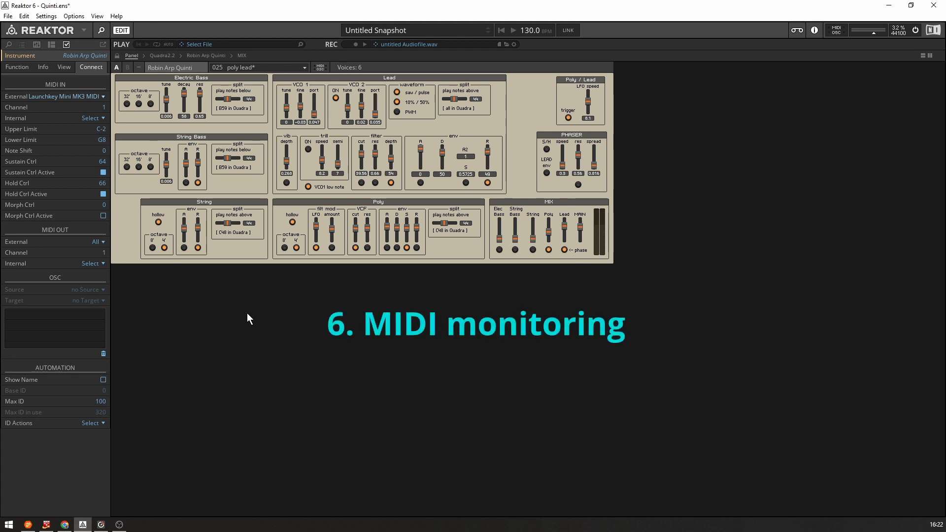
mouse_move(110, 20)
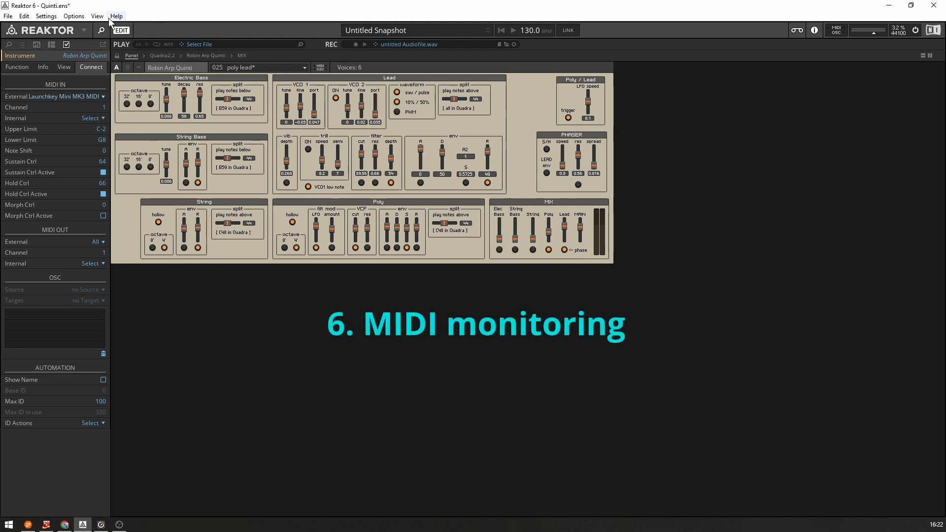
Display the MIDI mapping list showing CC assignments such as CC 11 to Robin Arp Quinti Poly
left_click(32, 45)
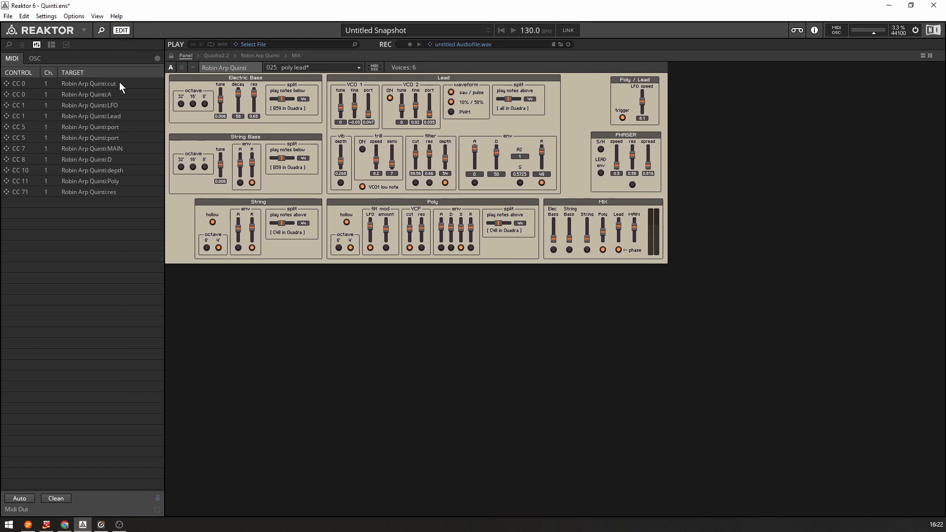
mouse_move(94, 91)
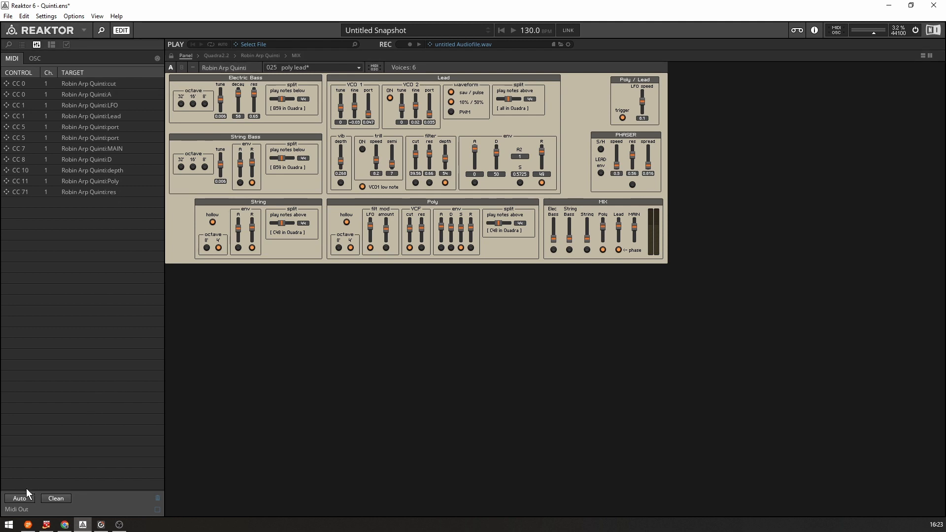
mouse_move(68, 290)
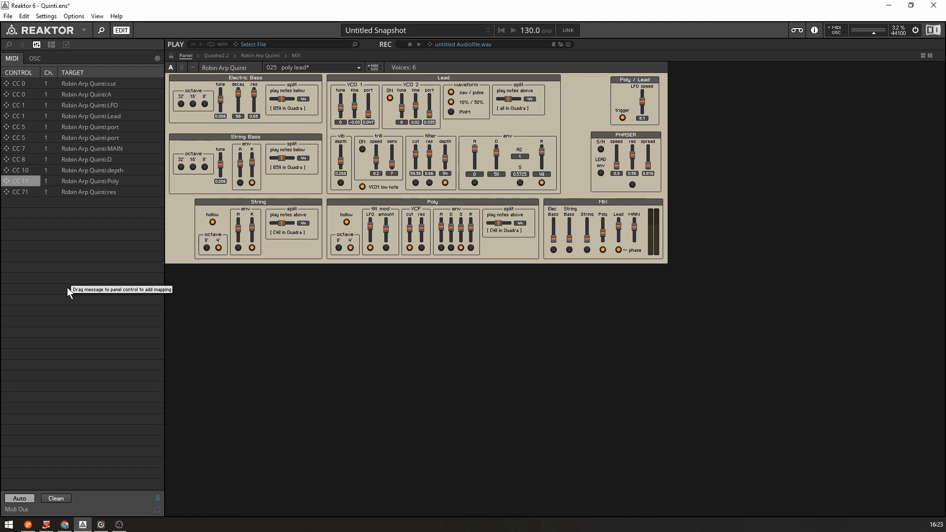
mouse_move(32, 187)
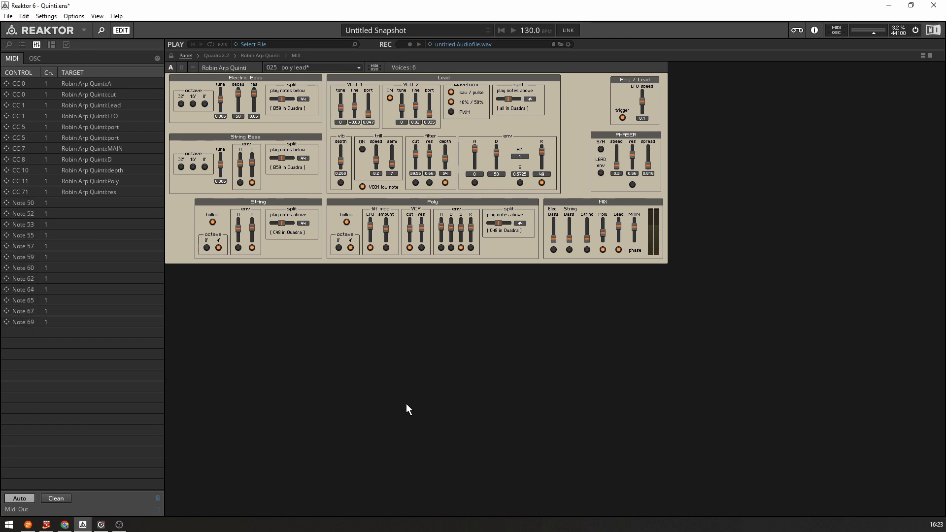
mouse_move(84, 229)
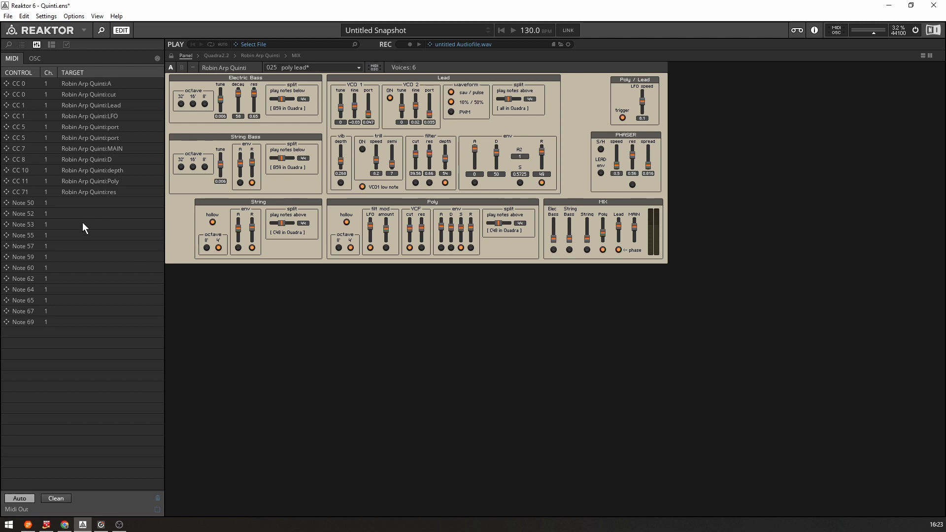
mouse_move(33, 328)
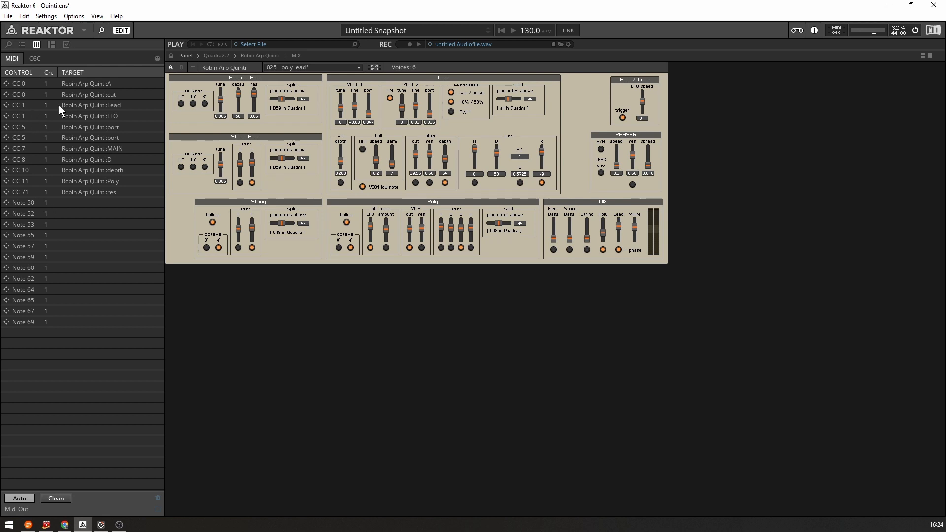
mouse_move(76, 195)
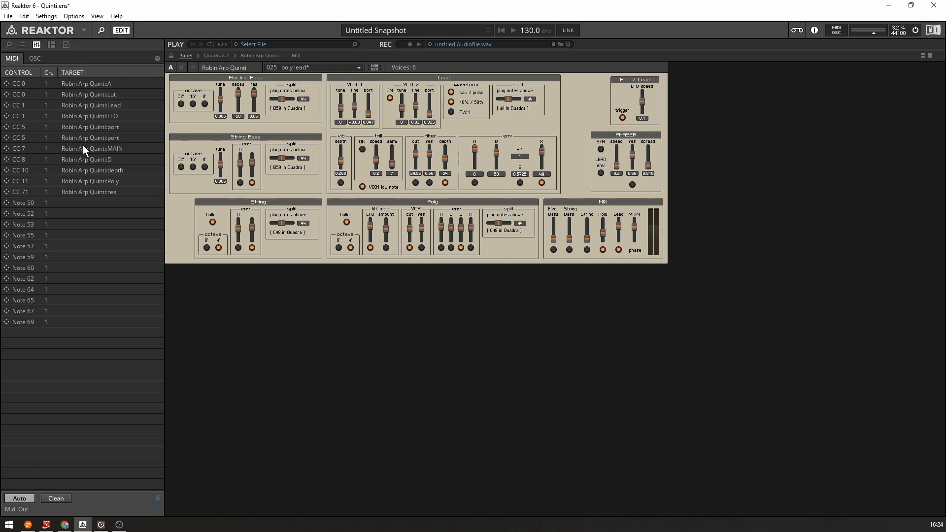
mouse_move(22, 335)
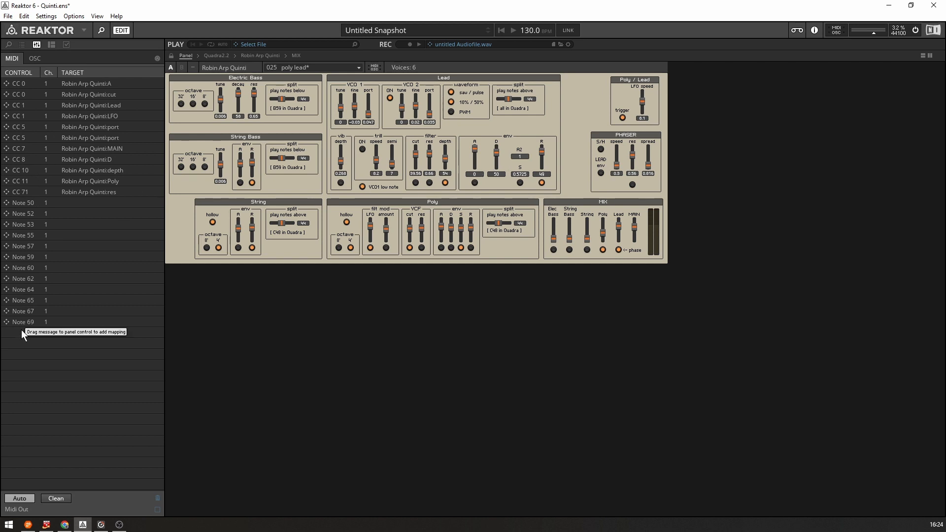
mouse_move(88, 339)
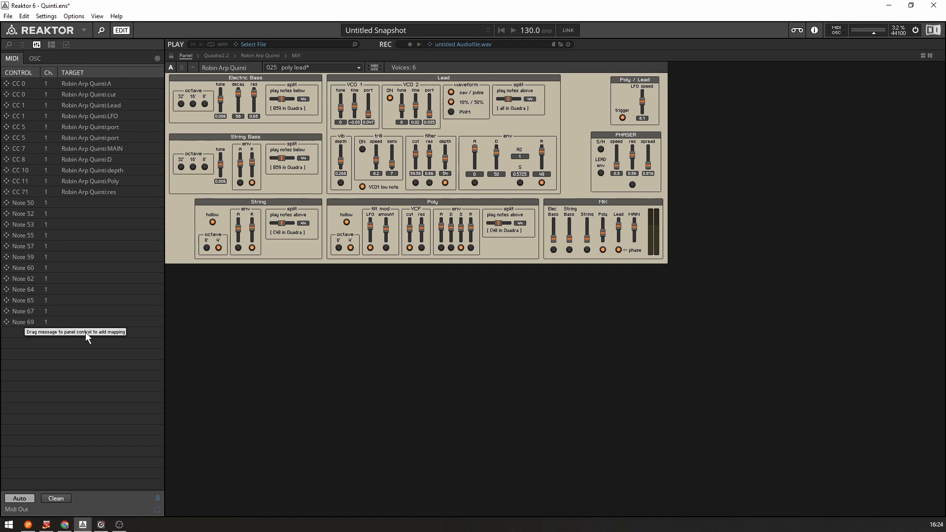
mouse_move(52, 349)
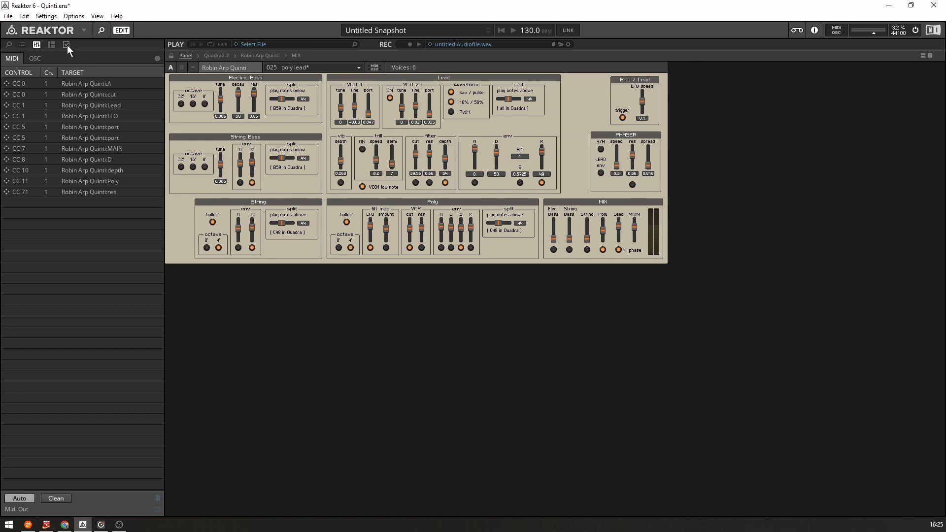
left_click(67, 44)
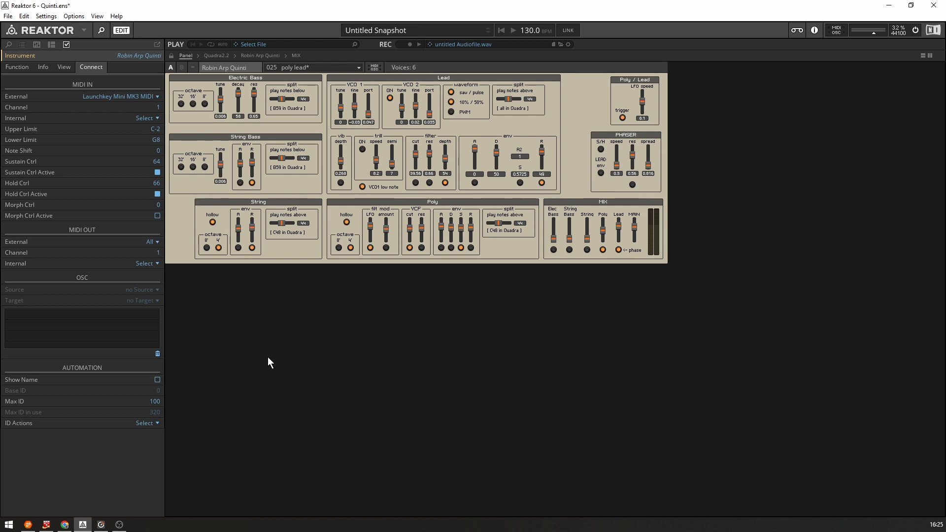
mouse_move(71, 87)
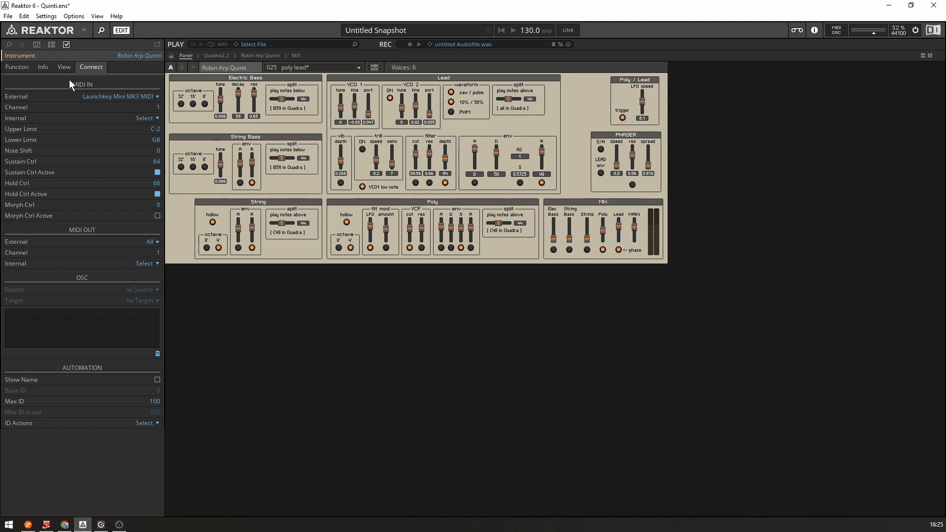